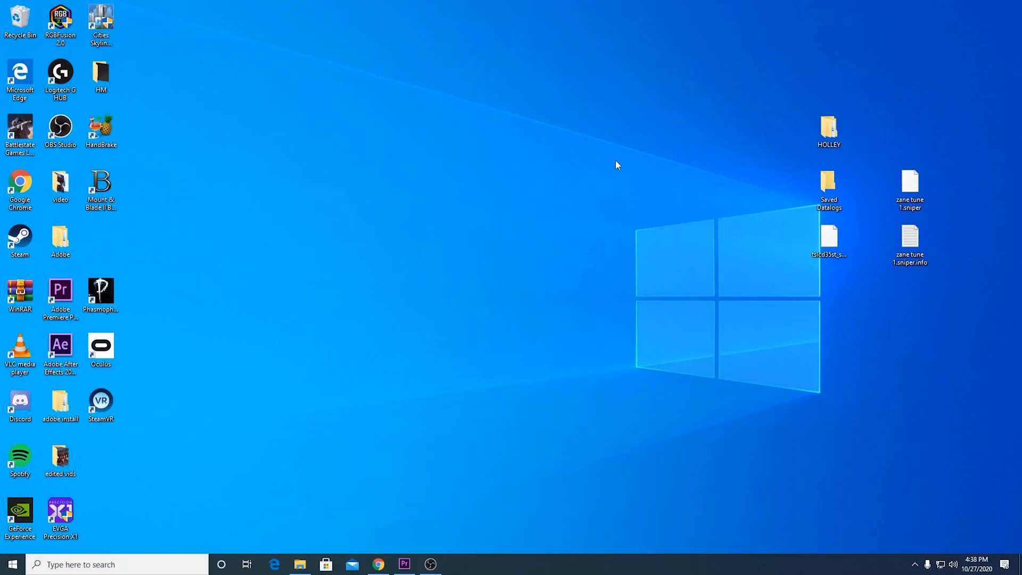
pyautogui.moveTo(553, 216)
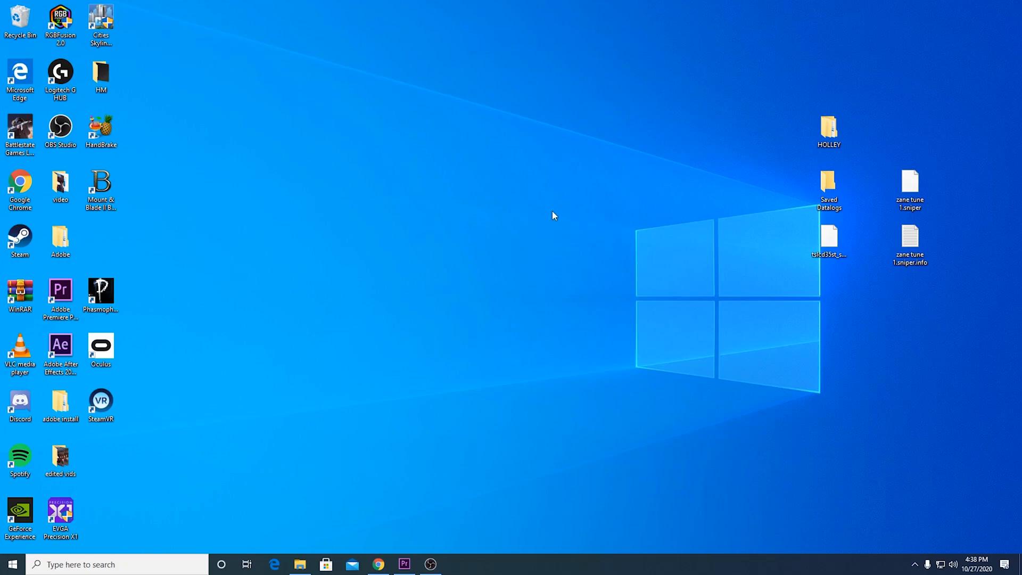
pyautogui.moveTo(333, 338)
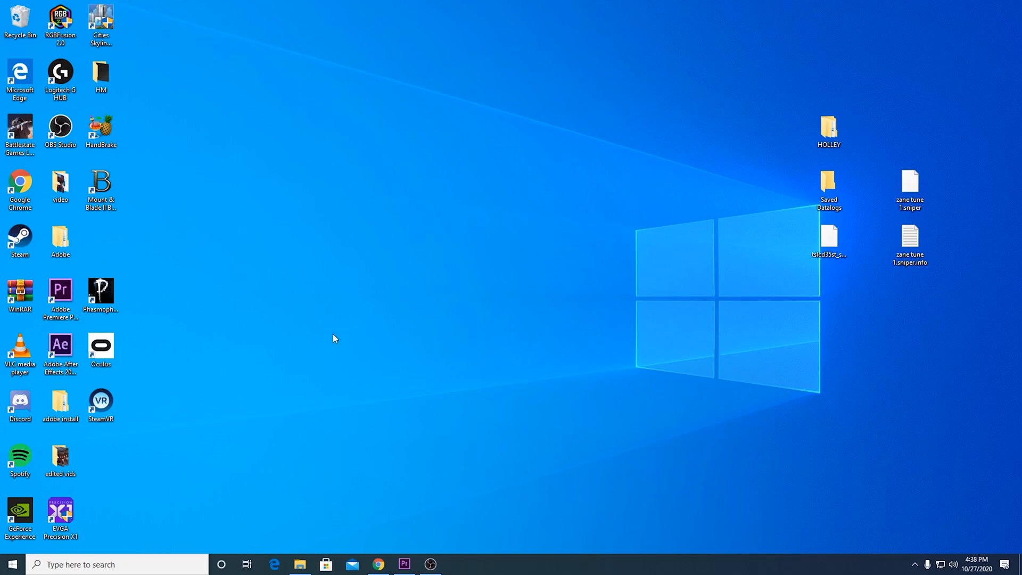
pyautogui.moveTo(377, 564)
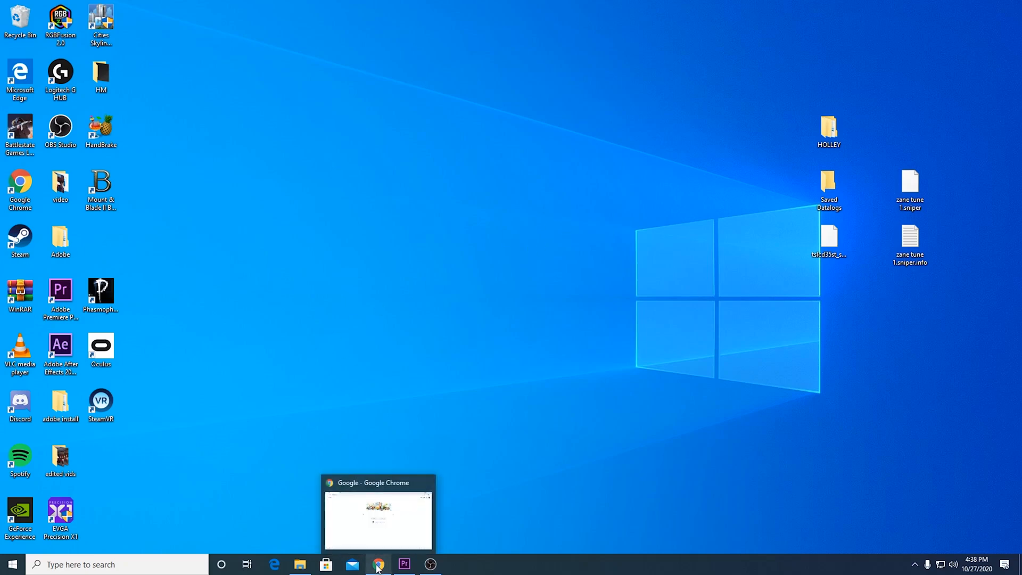
# Search Google for holley in Chrome and reach the Holley website homepage
pyautogui.click(378, 564)
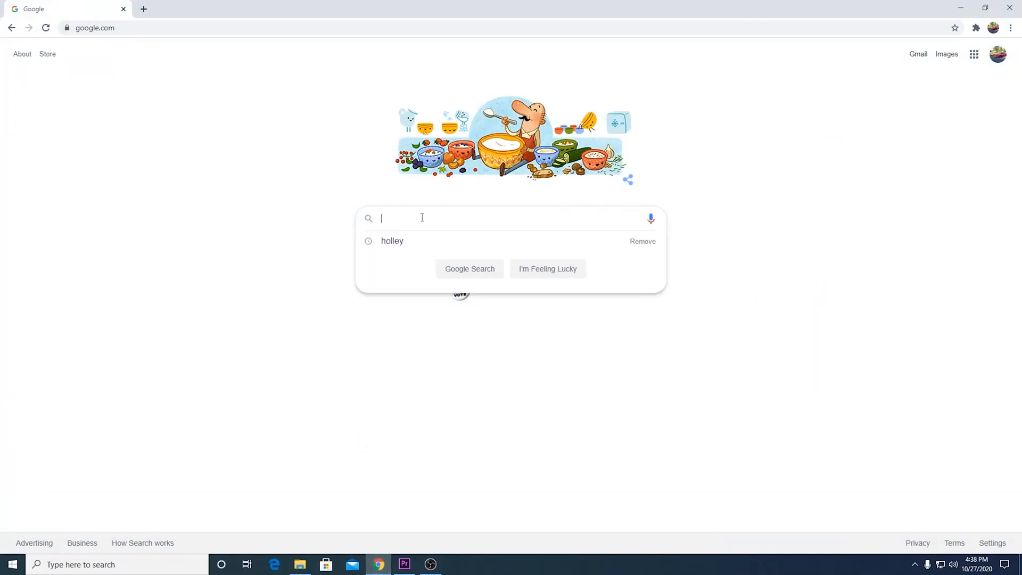
pyautogui.write('h')
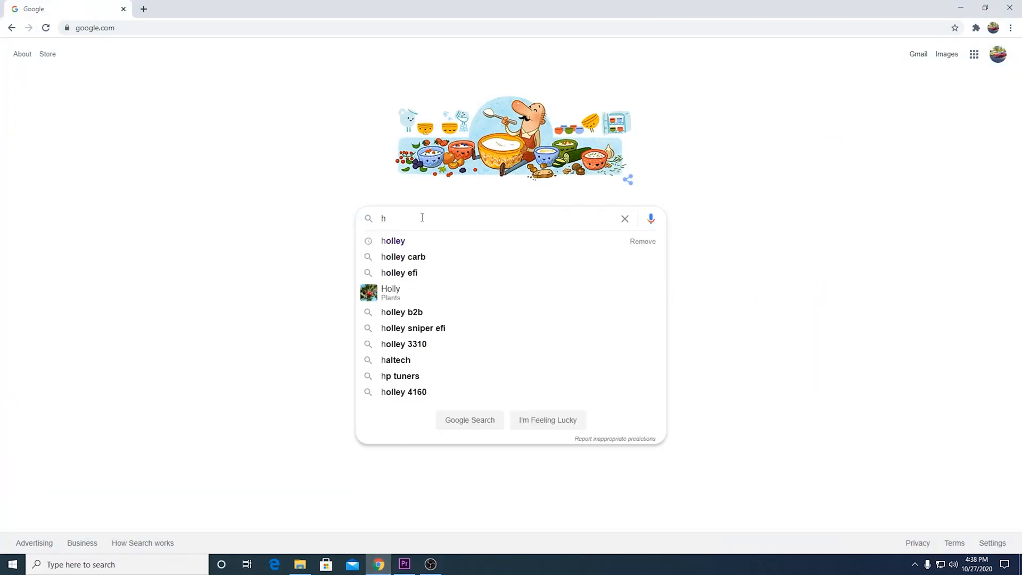
pyautogui.click(393, 240)
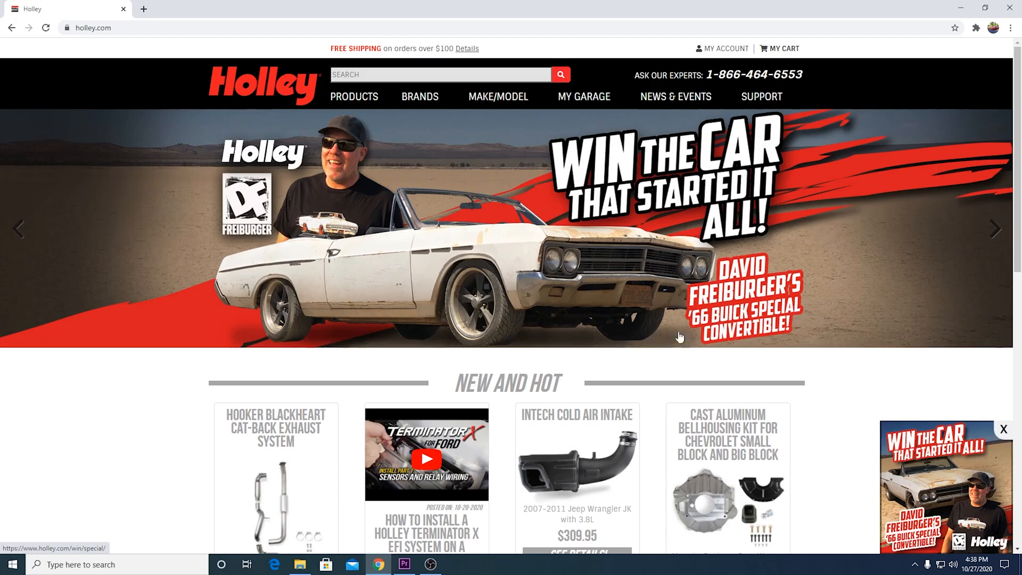
pyautogui.moveTo(780, 108)
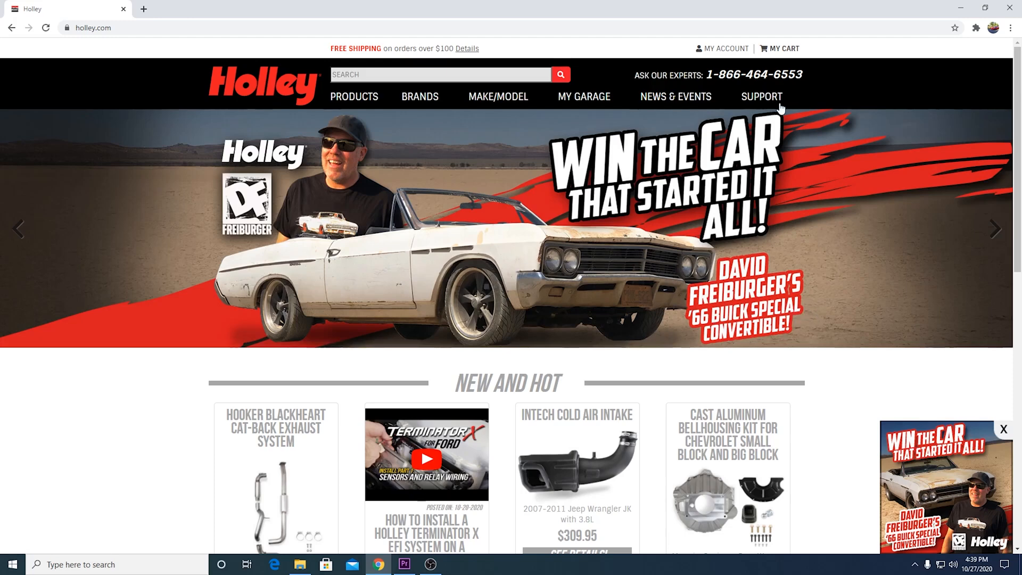
pyautogui.moveTo(774, 104)
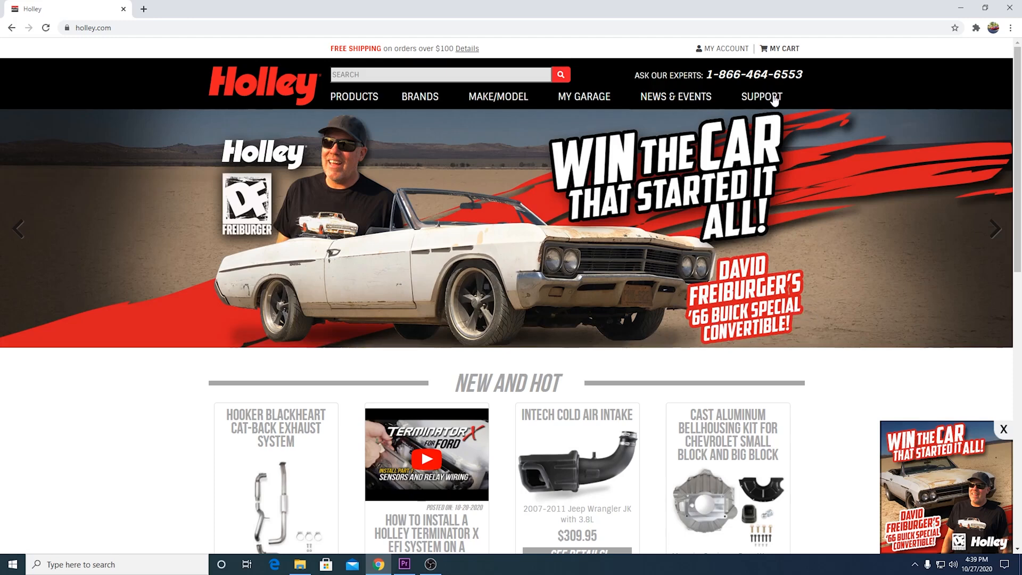
# From Support > EFI Software, download the Sniper EFI Software installer zip
pyautogui.click(760, 97)
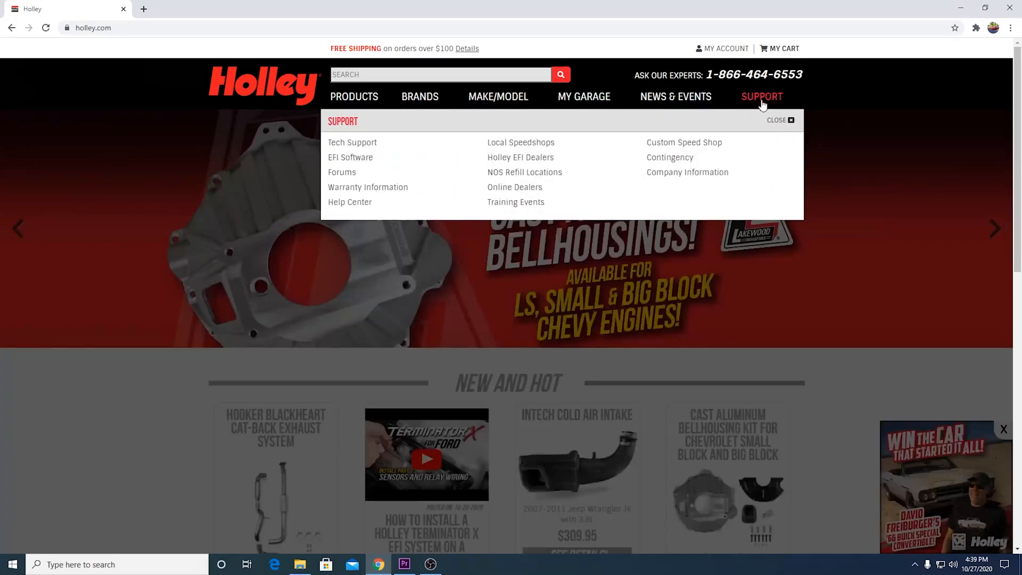
pyautogui.moveTo(350, 157)
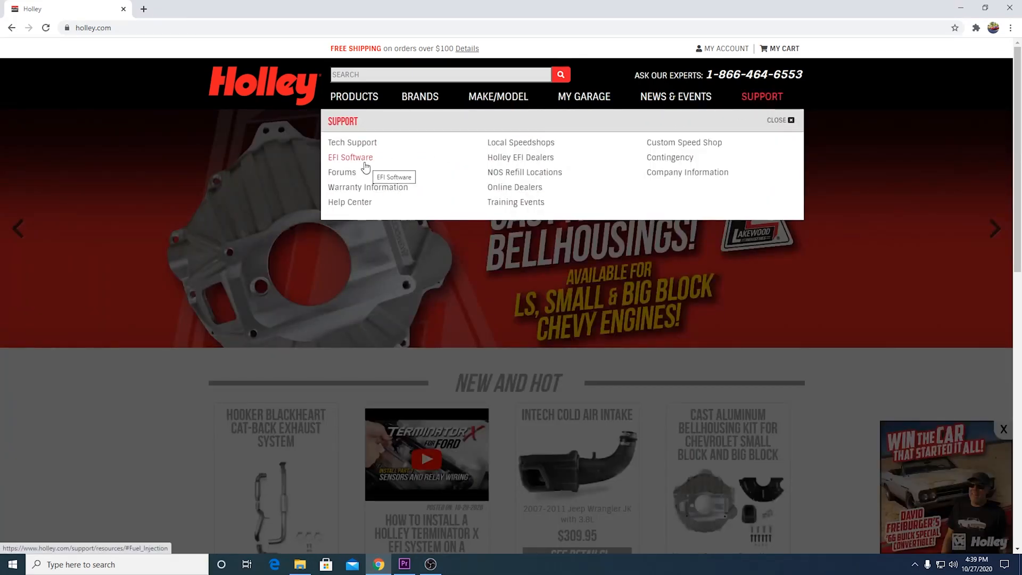
pyautogui.click(350, 158)
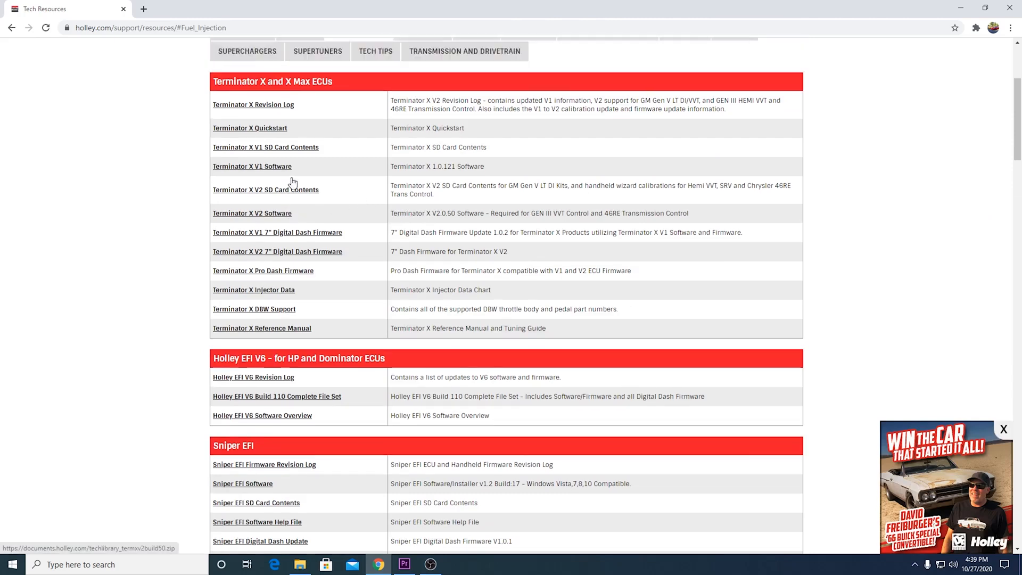
pyautogui.scroll(3)
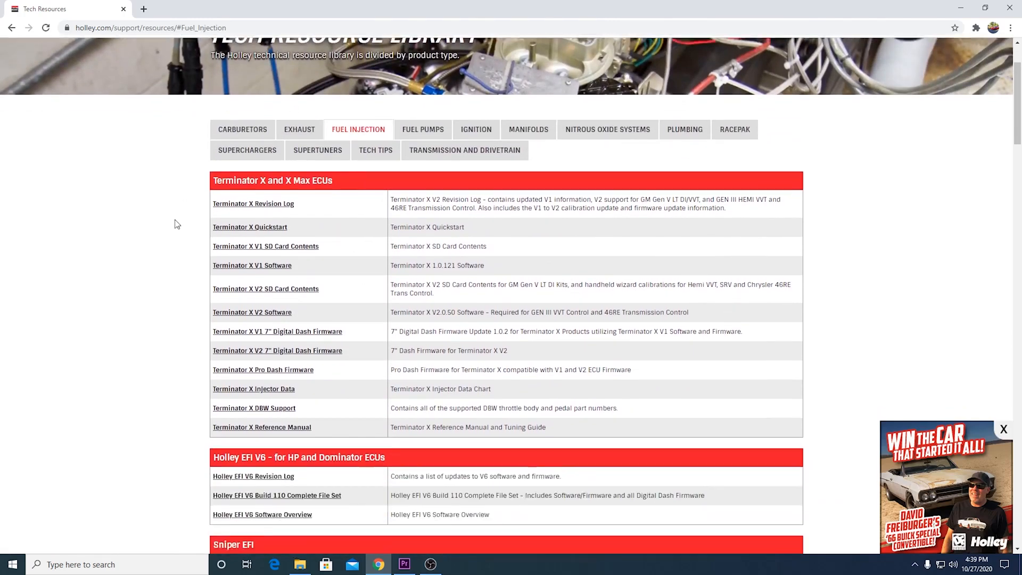
pyautogui.scroll(-3)
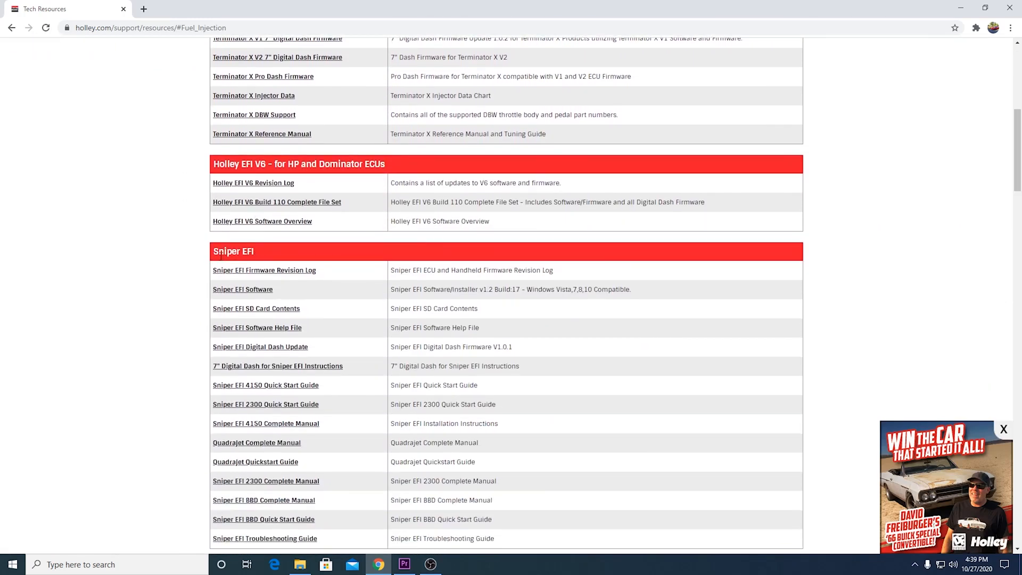
pyautogui.doubleClick(233, 251)
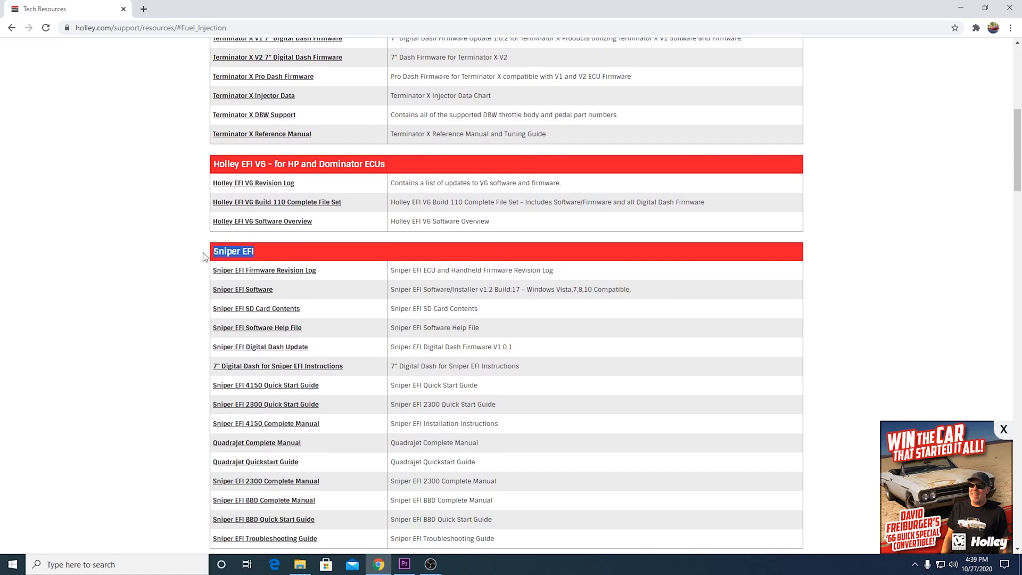
pyautogui.moveTo(243, 288)
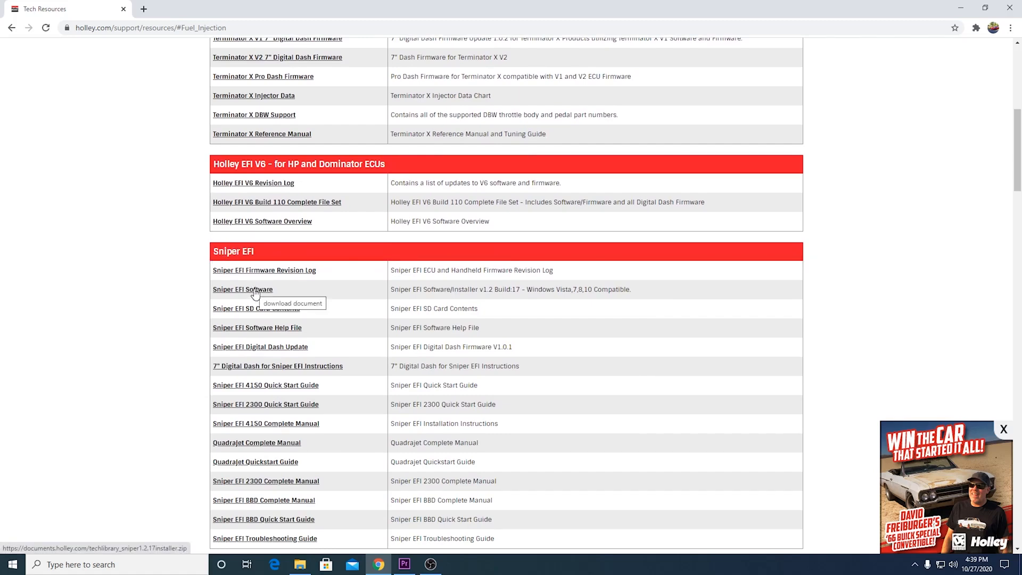
pyautogui.click(242, 290)
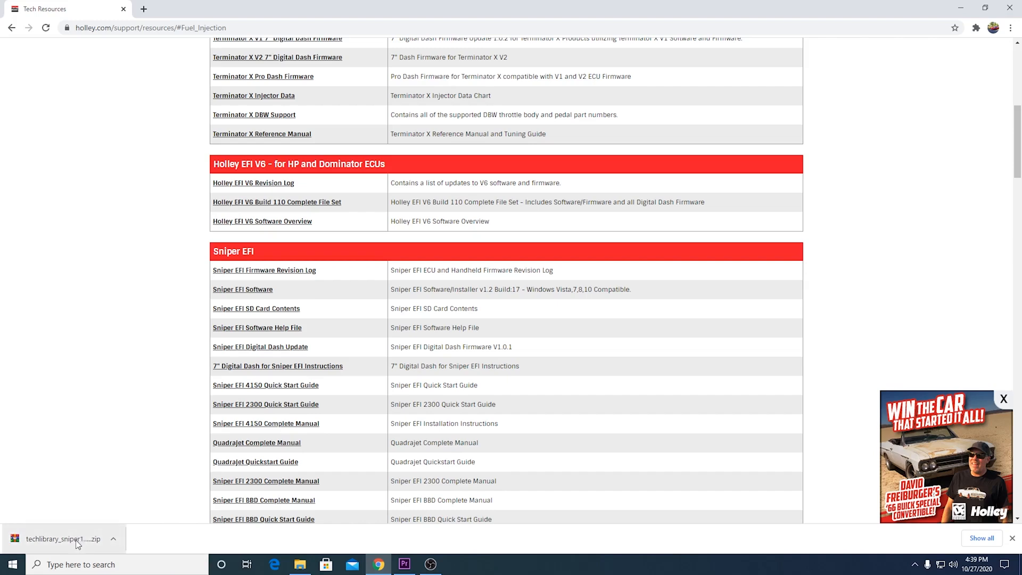
# Open the downloaded zip in WinRAR, dismiss the license reminder, and select Sniper 1.2.17 Installer.exe
pyautogui.click(62, 539)
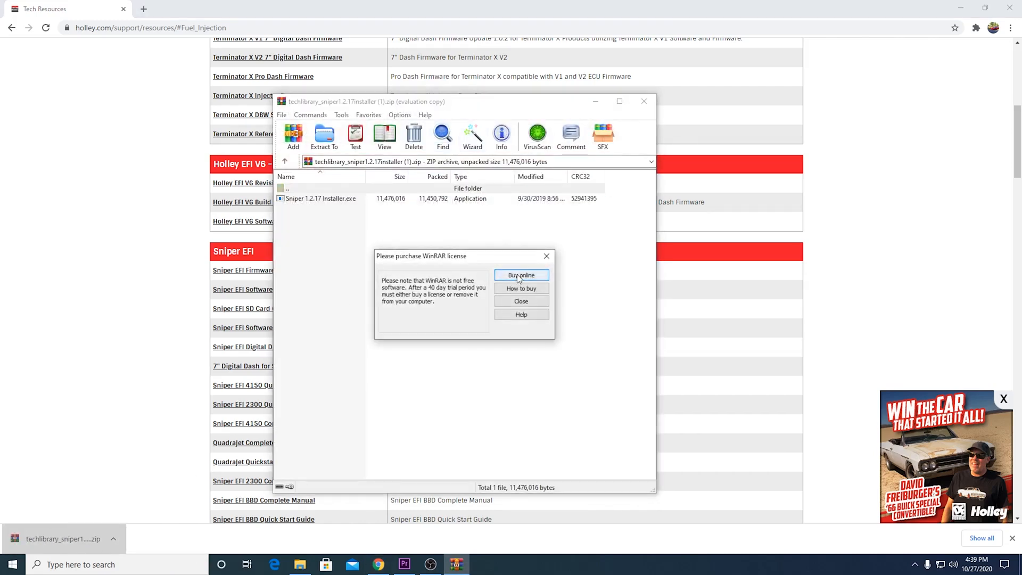
pyautogui.moveTo(463, 255); pyautogui.dragTo(534, 234)
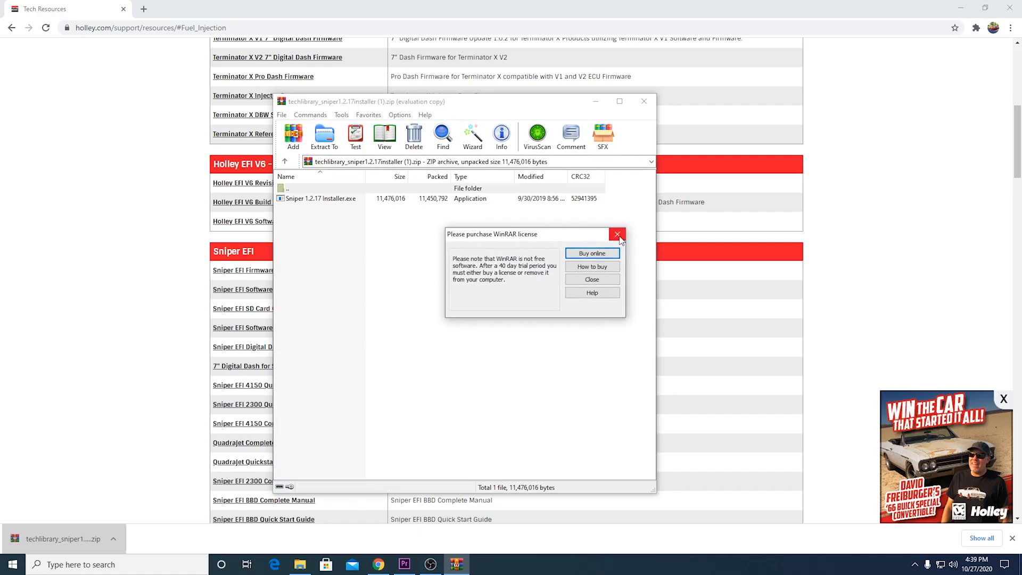
pyautogui.click(616, 234)
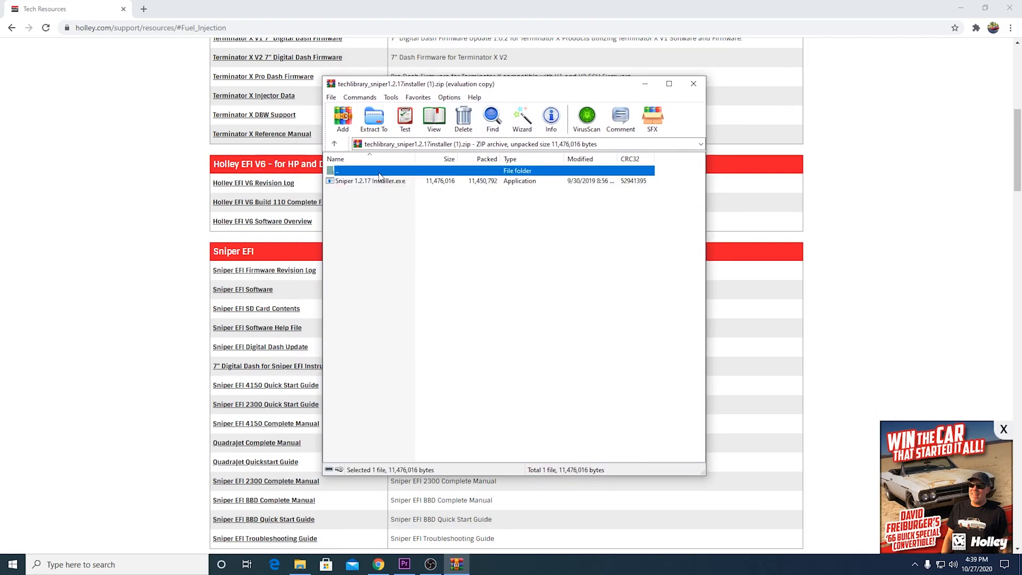
pyautogui.click(369, 181)
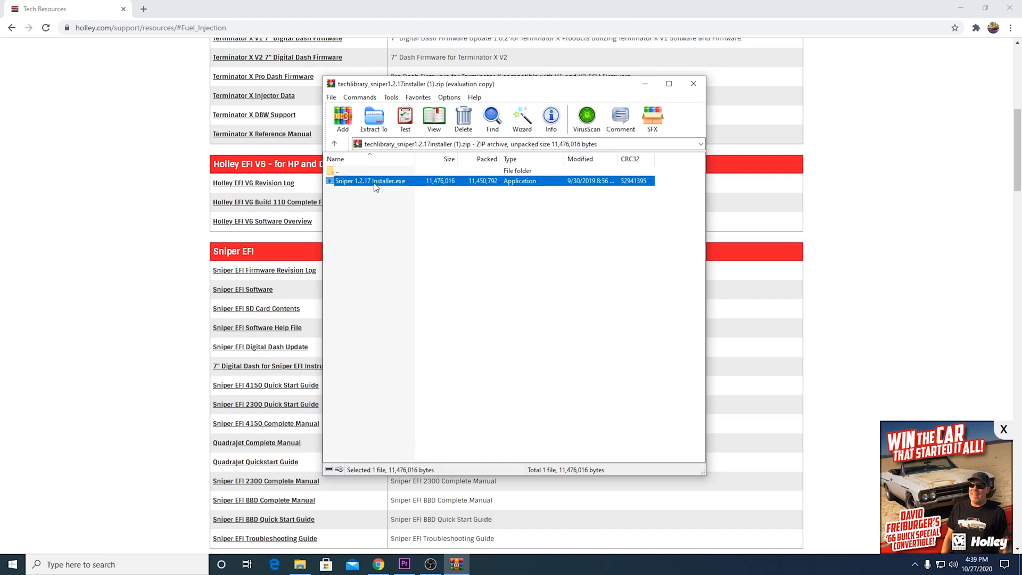
# Run the Sniper installer with default folders and a desktop shortcut through to Install
pyautogui.doubleClick(371, 181)
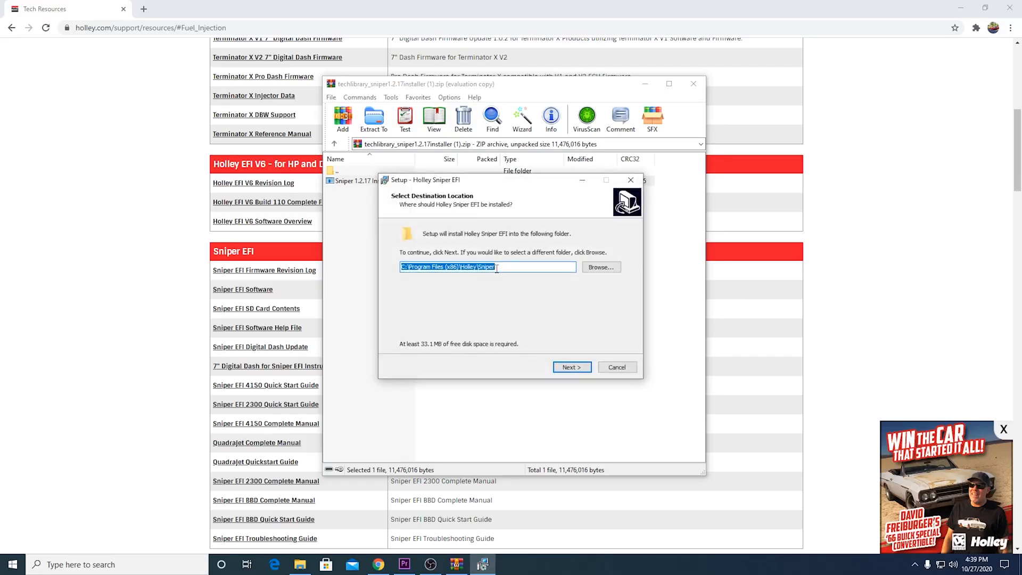
pyautogui.click(570, 367)
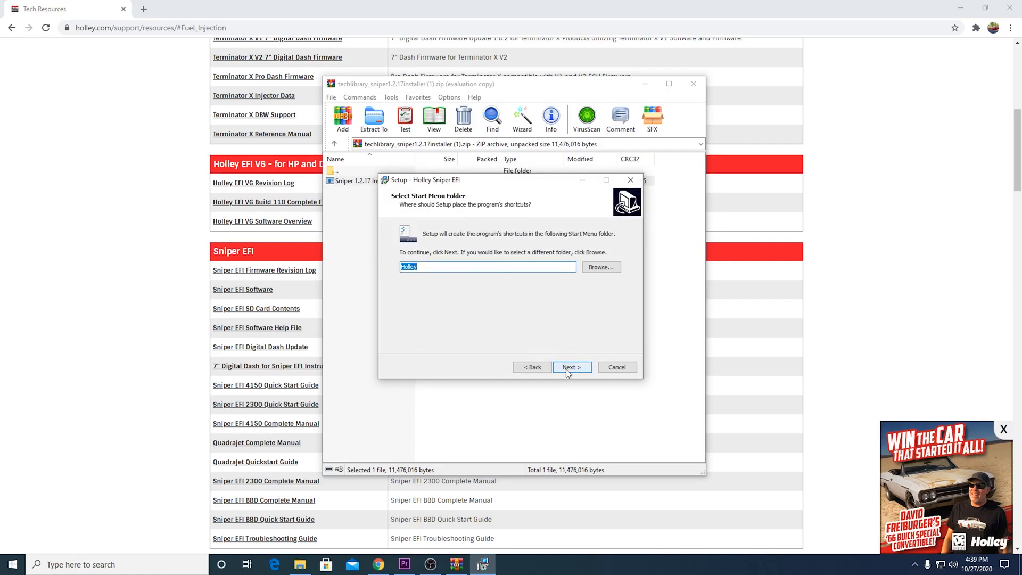
pyautogui.moveTo(557, 332)
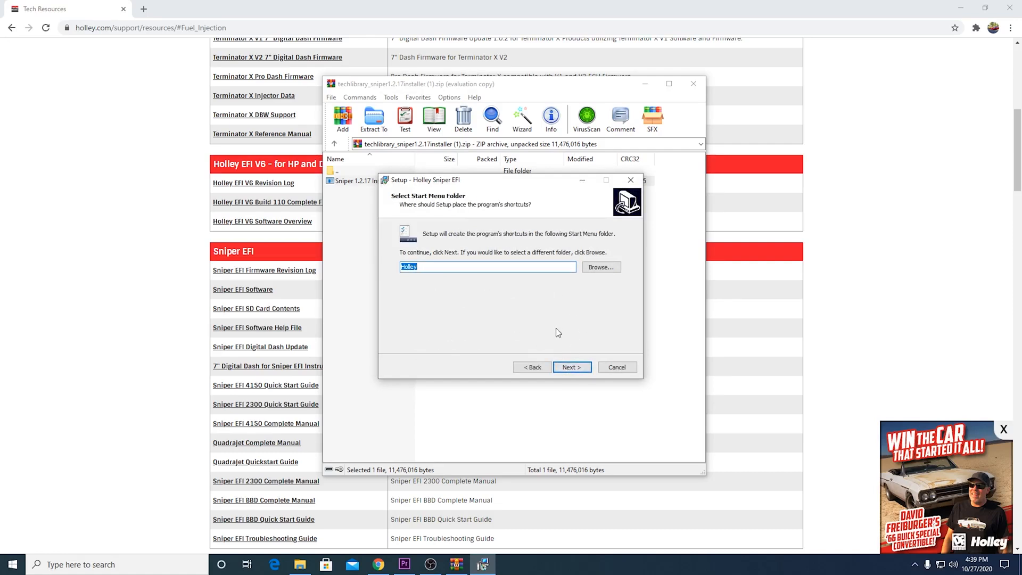
pyautogui.click(570, 368)
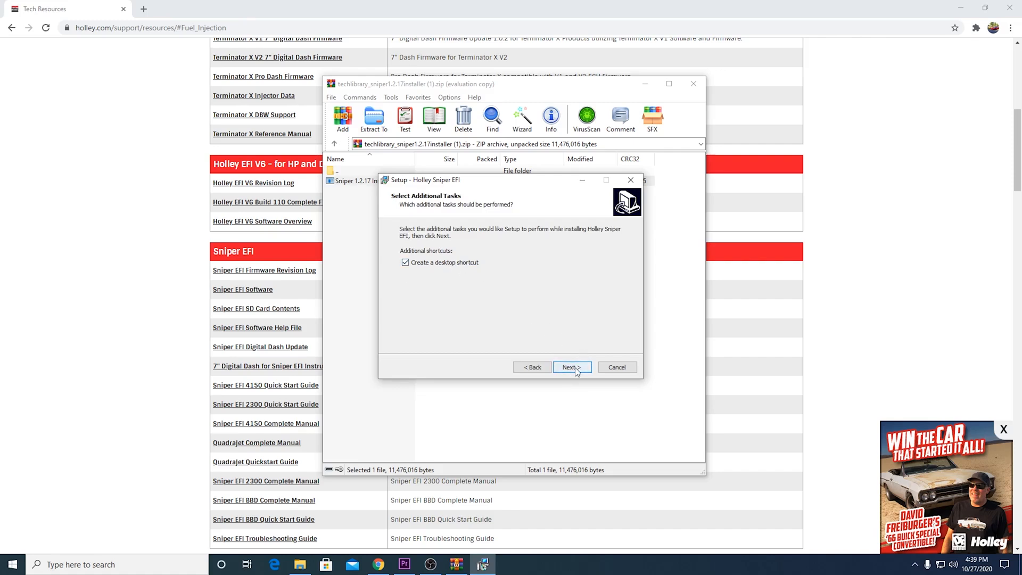
pyautogui.click(570, 367)
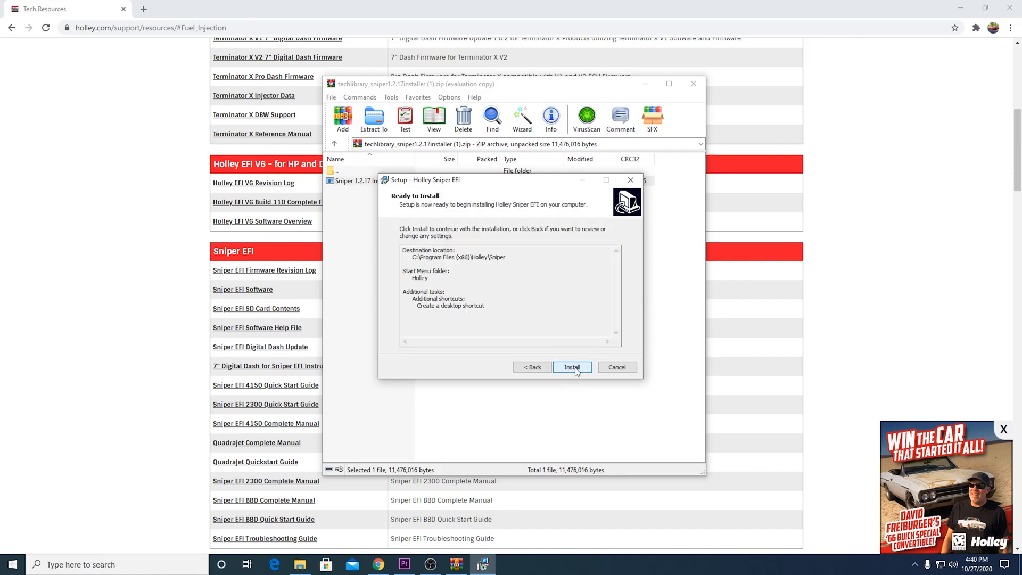
pyautogui.click(572, 367)
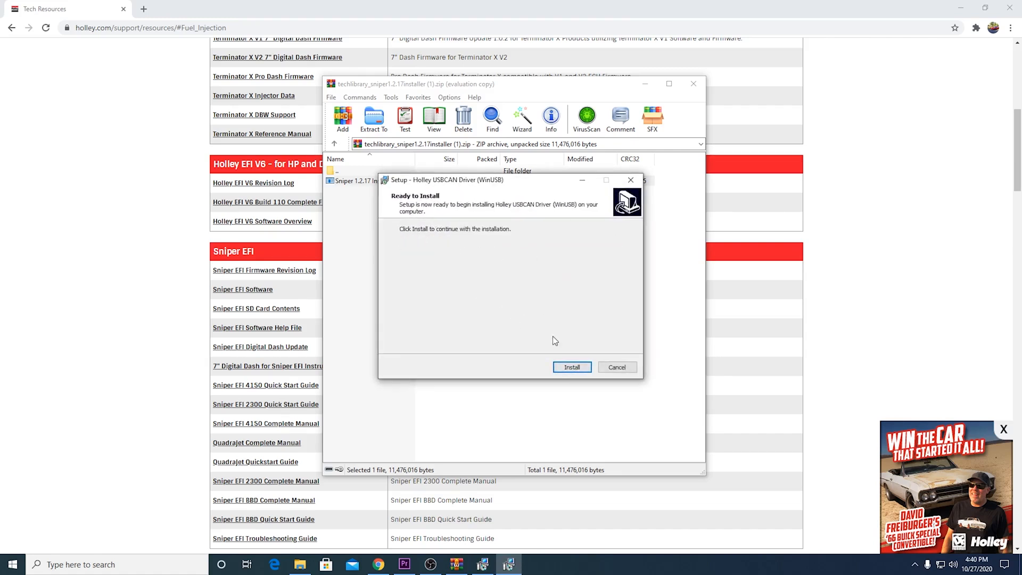
# Install the USBCAN driver, finish setup and launch Holley Sniper EFI
pyautogui.click(570, 366)
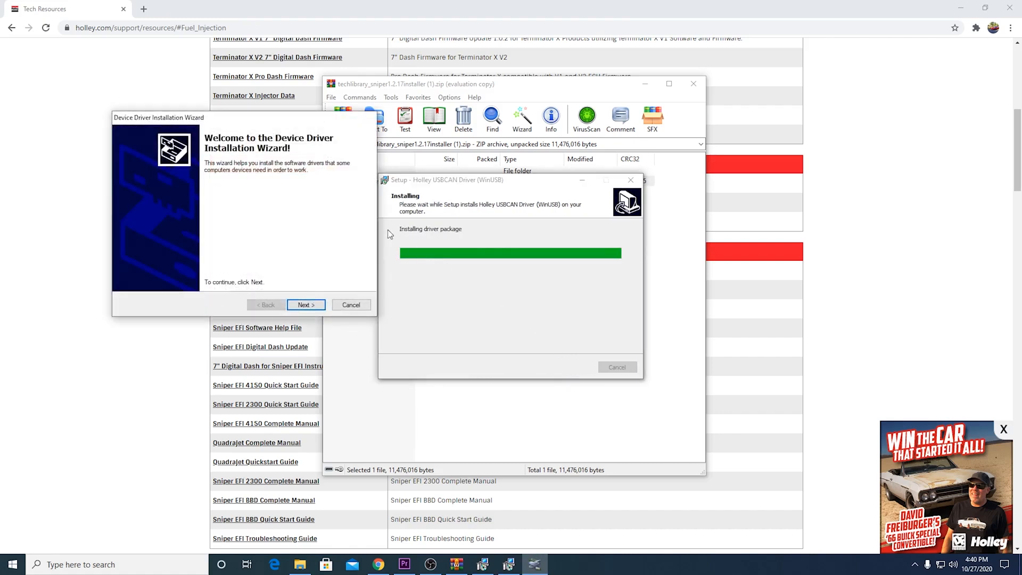
pyautogui.click(303, 305)
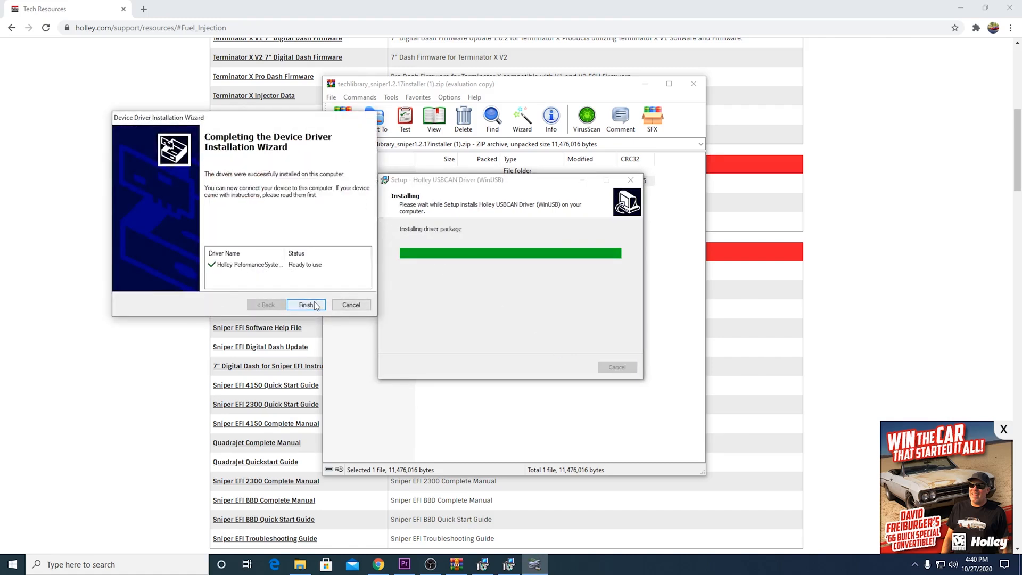
pyautogui.click(306, 304)
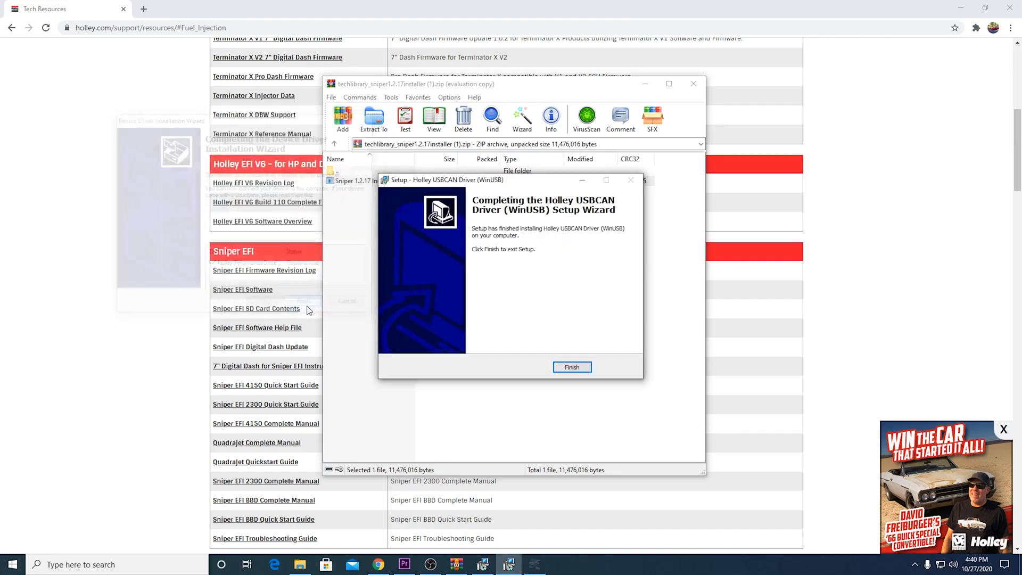
pyautogui.click(572, 366)
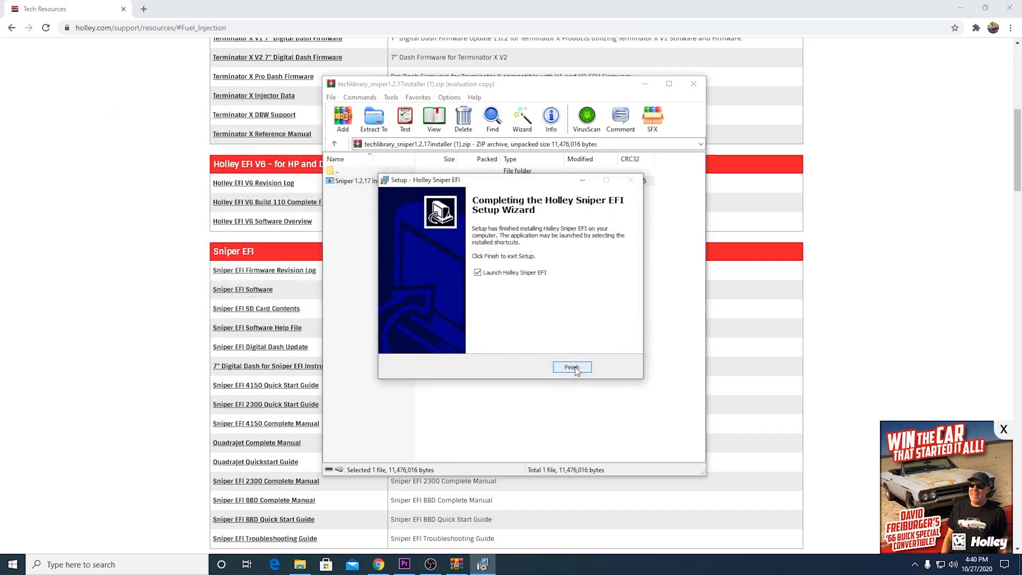
pyautogui.moveTo(521, 283)
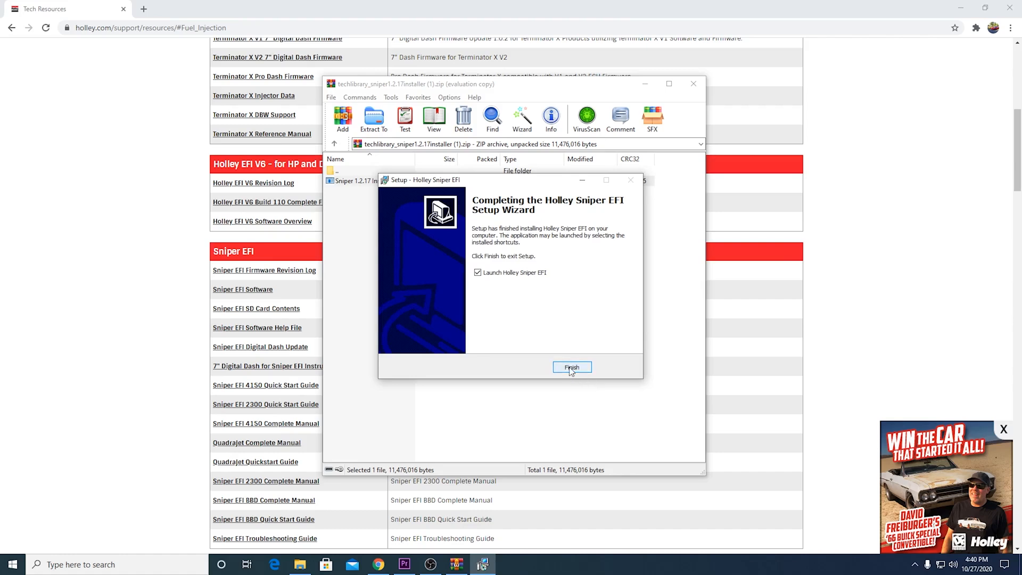
pyautogui.click(572, 367)
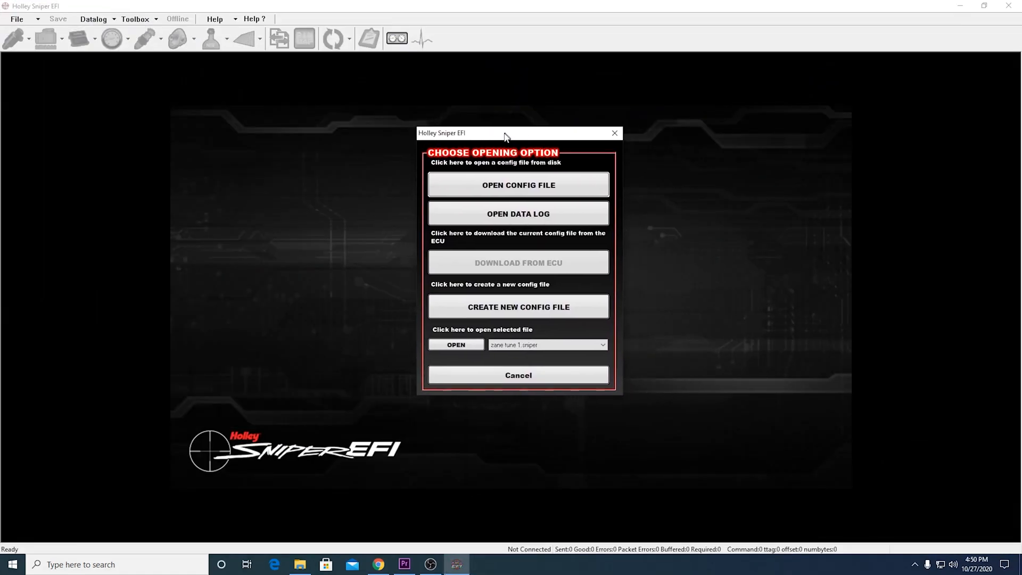
# Choose OPEN CONFIG FILE from the opening options to browse the Config Files folder
pyautogui.moveTo(505, 133); pyautogui.dragTo(485, 142)
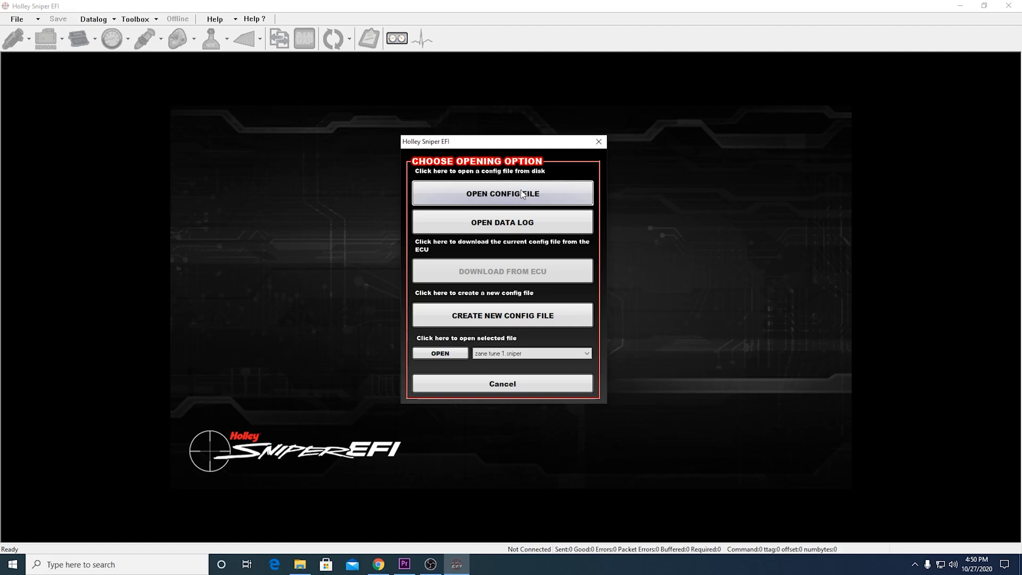
pyautogui.moveTo(462, 191)
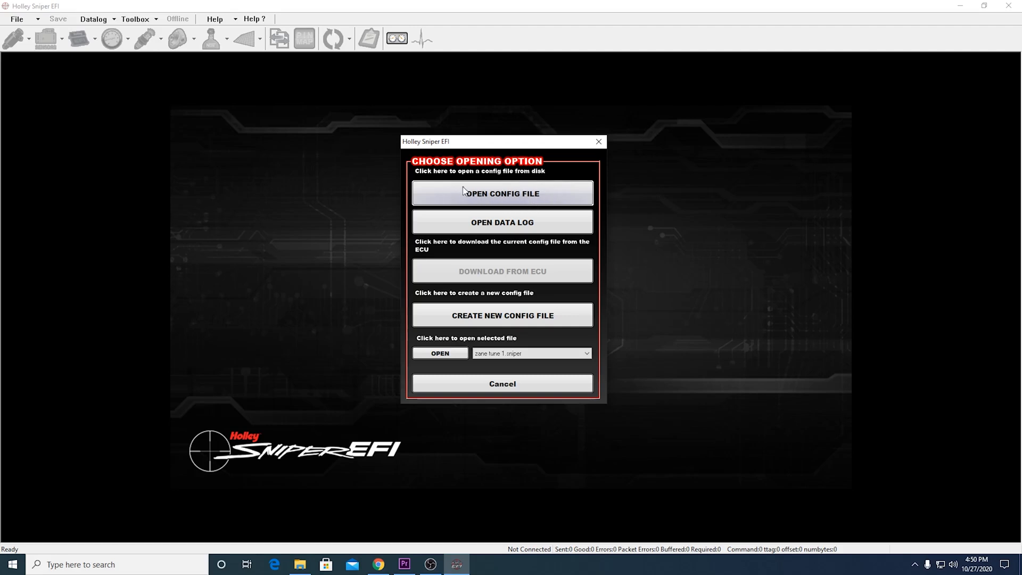
pyautogui.click(501, 193)
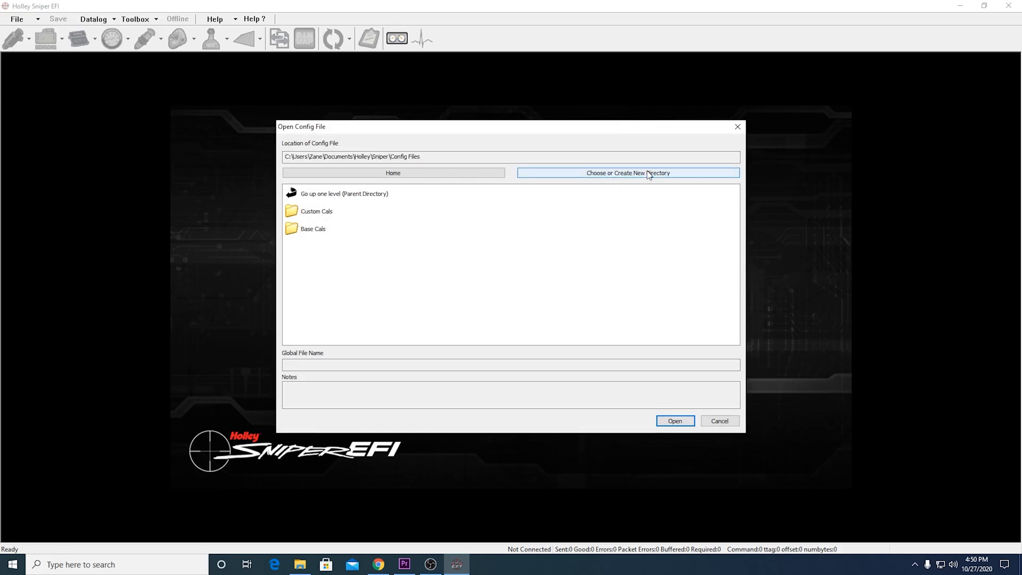
# Load zane tune 1.sniper from Desktop > Saved Datalogs
pyautogui.click(628, 173)
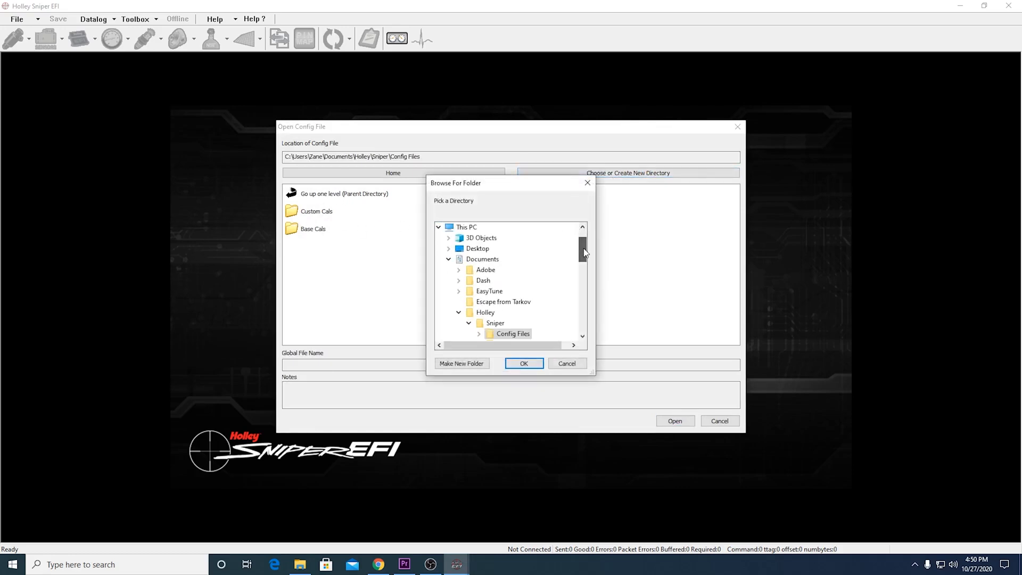
pyautogui.click(448, 248)
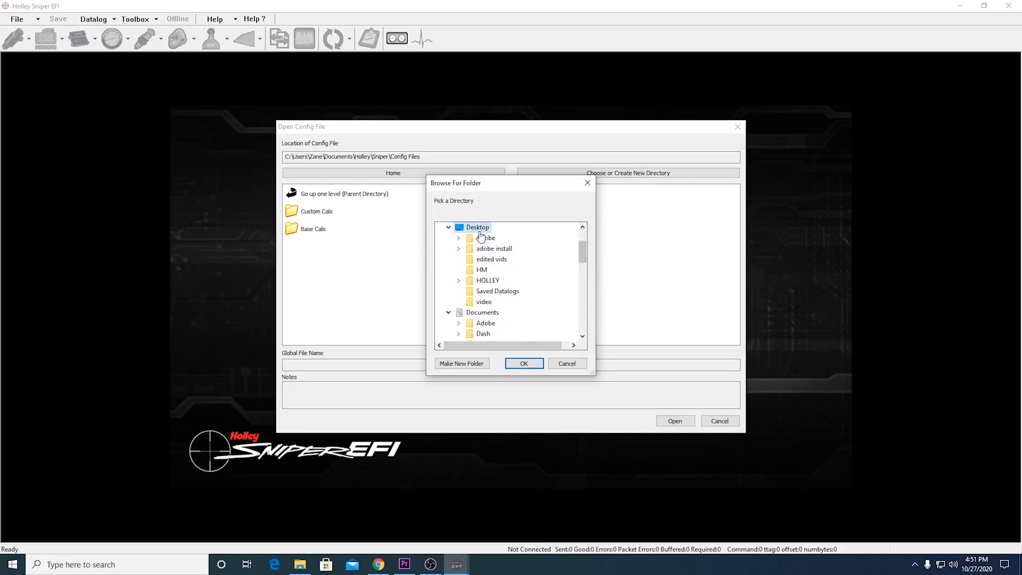
pyautogui.click(497, 291)
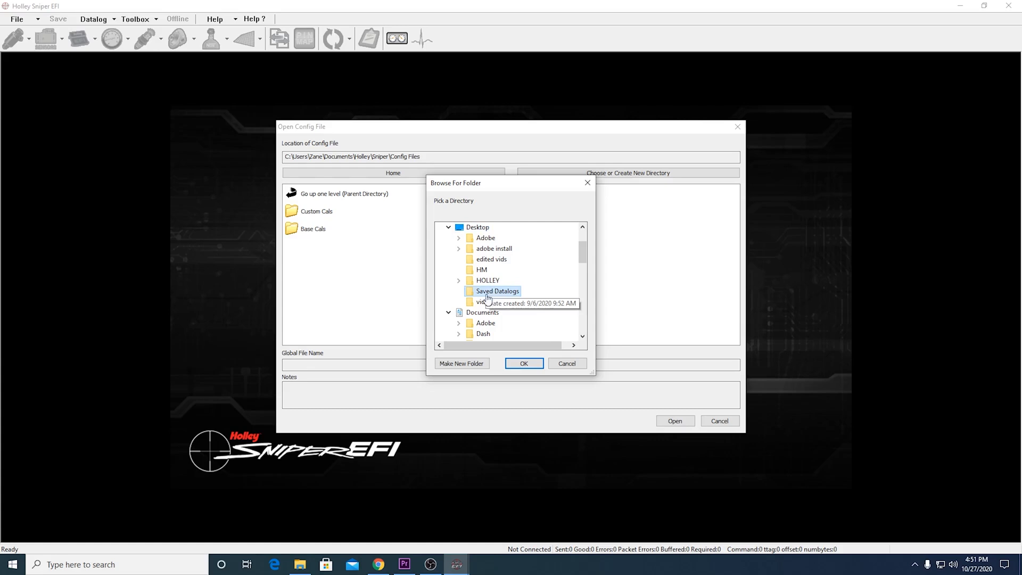
pyautogui.click(524, 362)
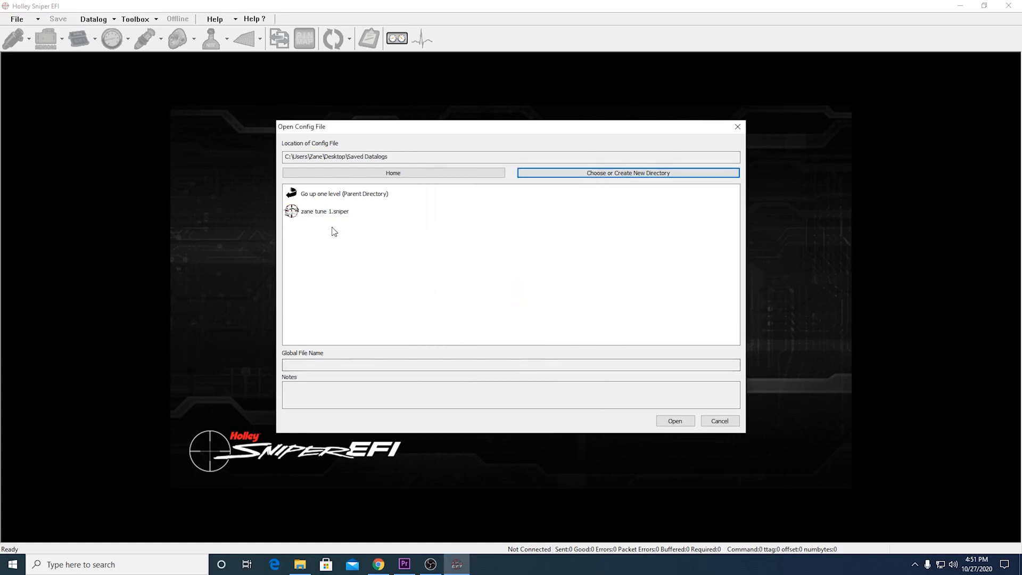
pyautogui.click(325, 210)
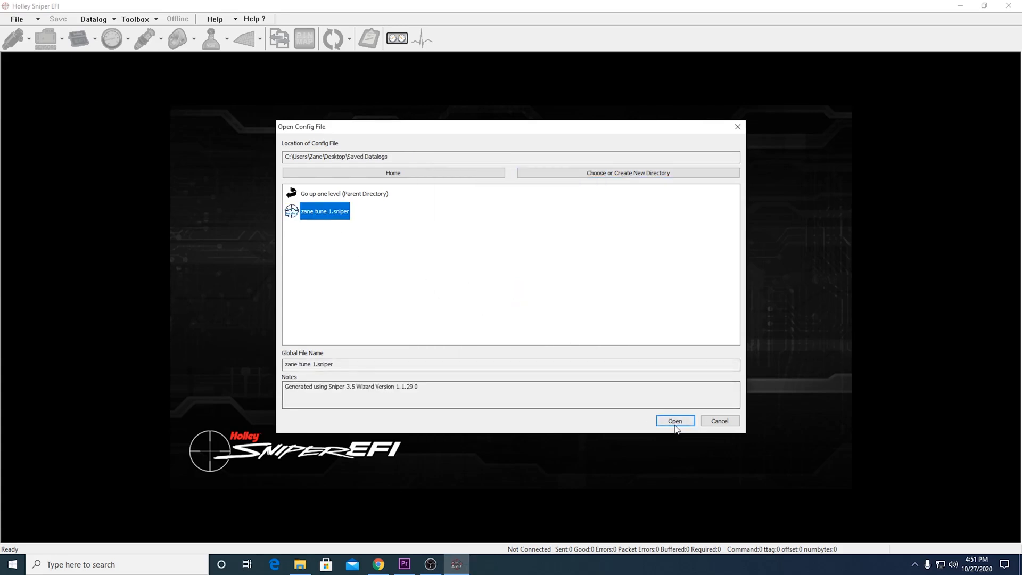
pyautogui.click(675, 420)
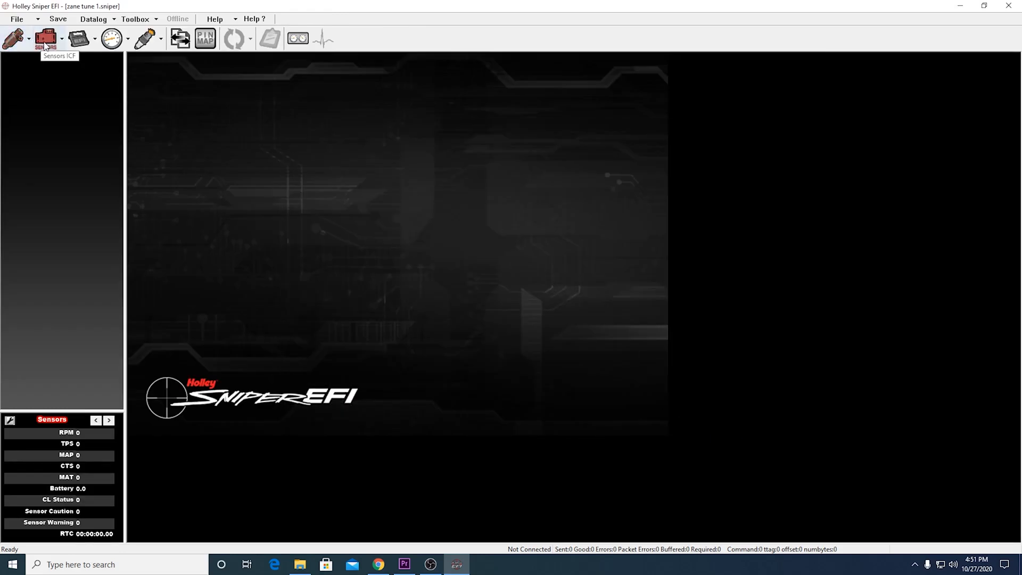
pyautogui.moveTo(144, 39)
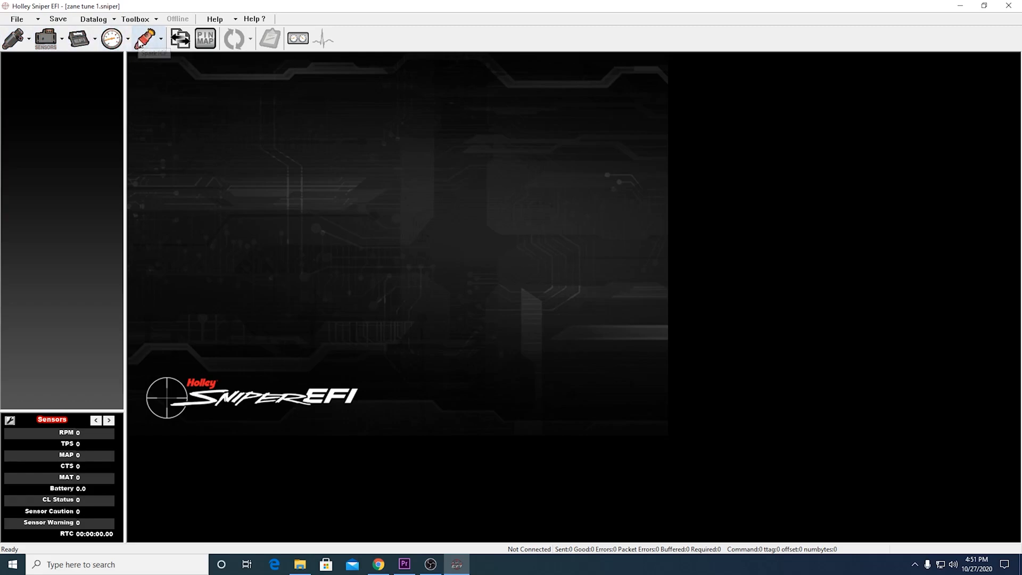
pyautogui.moveTo(147, 39)
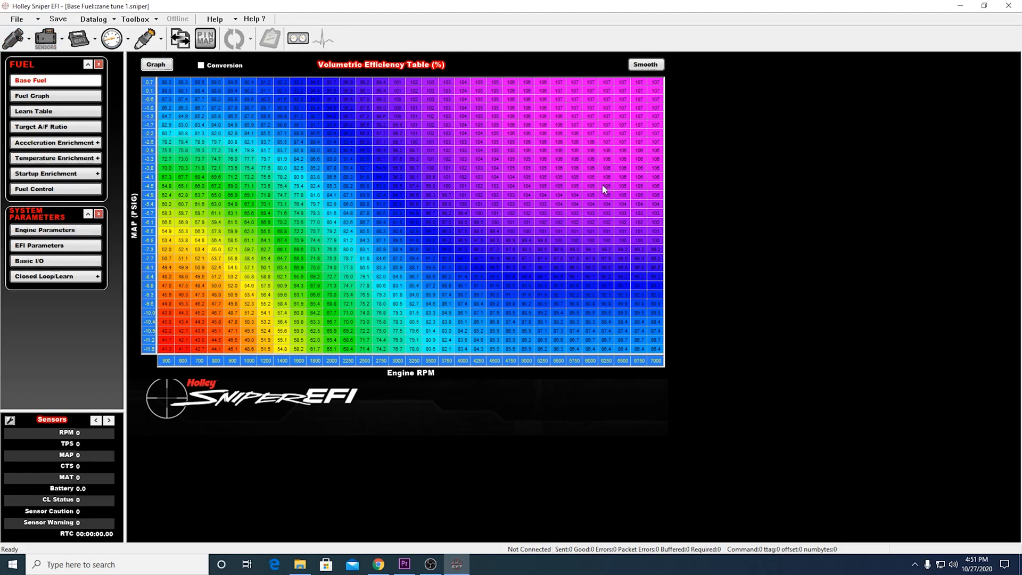
pyautogui.moveTo(392, 164)
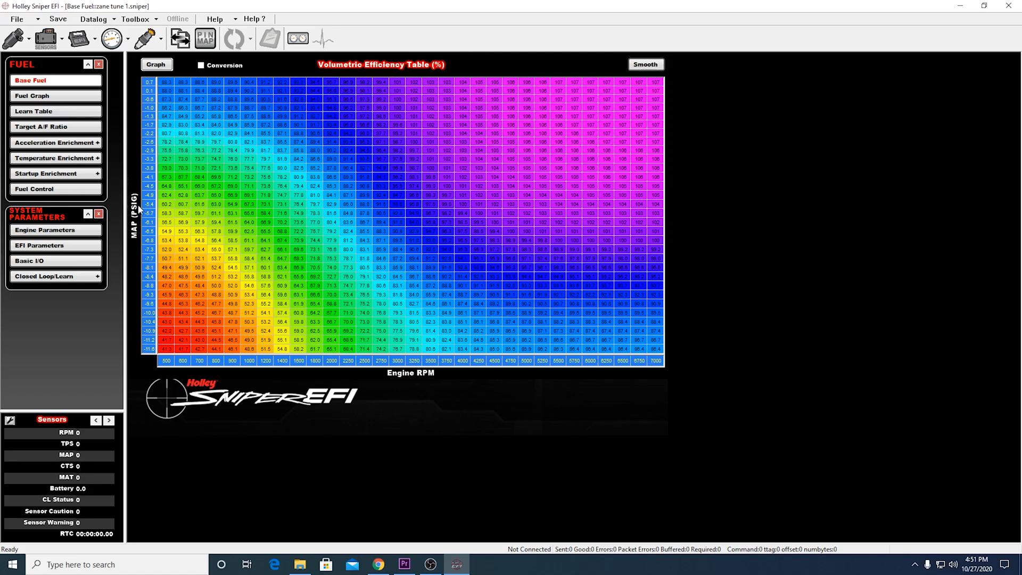
pyautogui.moveTo(138, 233)
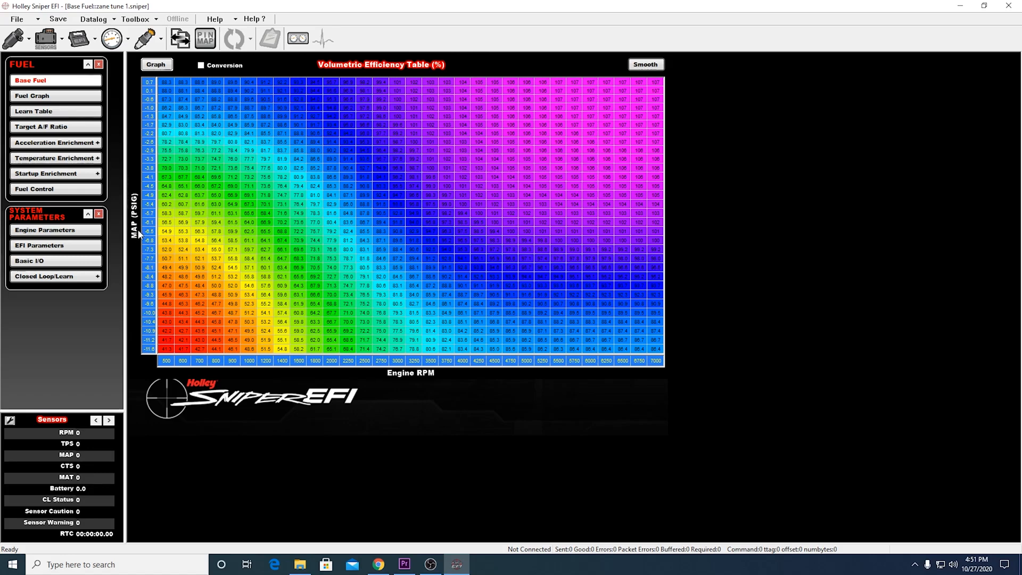
pyautogui.moveTo(137, 234)
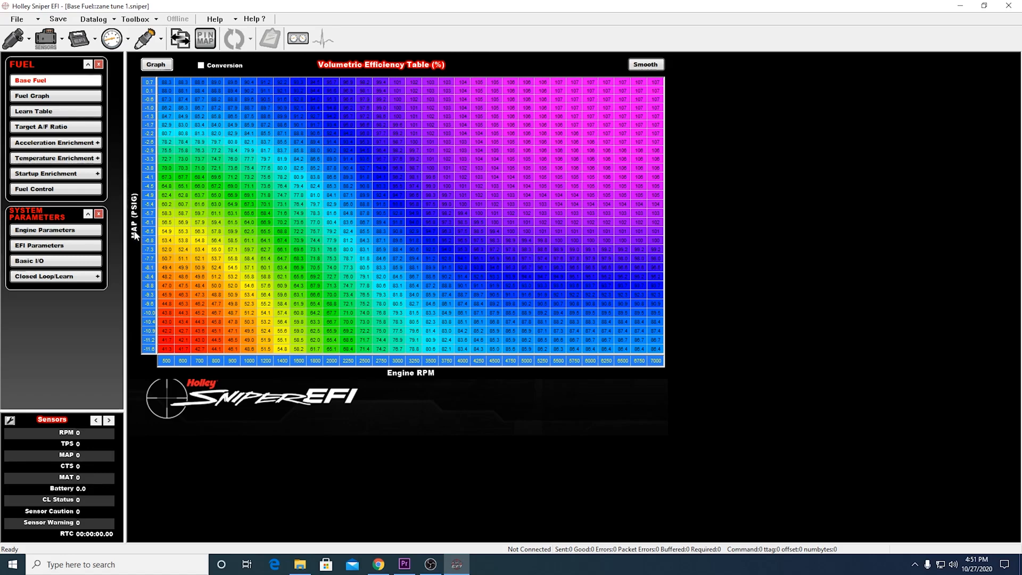
# Open the Toolbox menu over the Base Fuel volumetric efficiency table
pyautogui.click(137, 18)
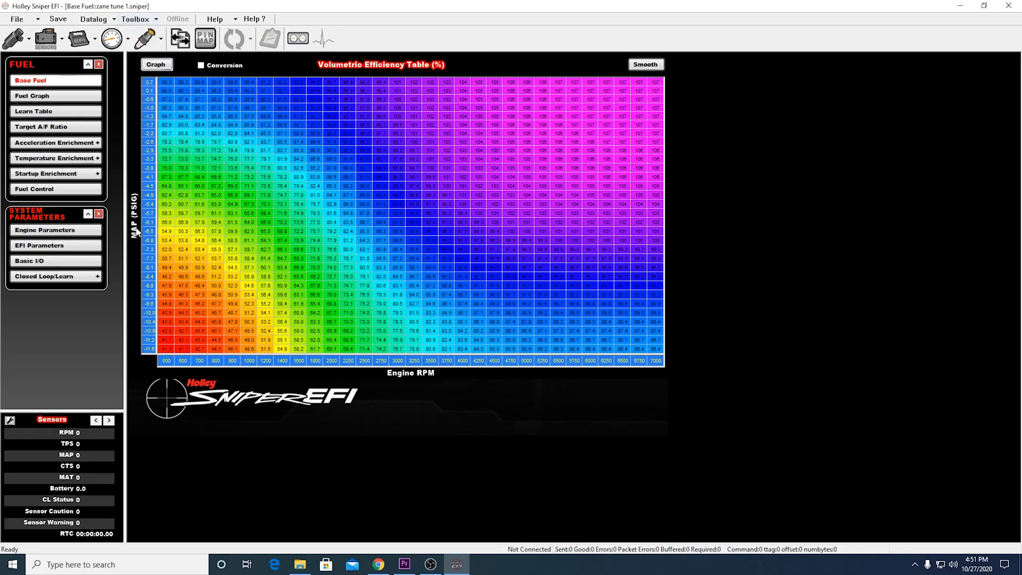
pyautogui.click(135, 19)
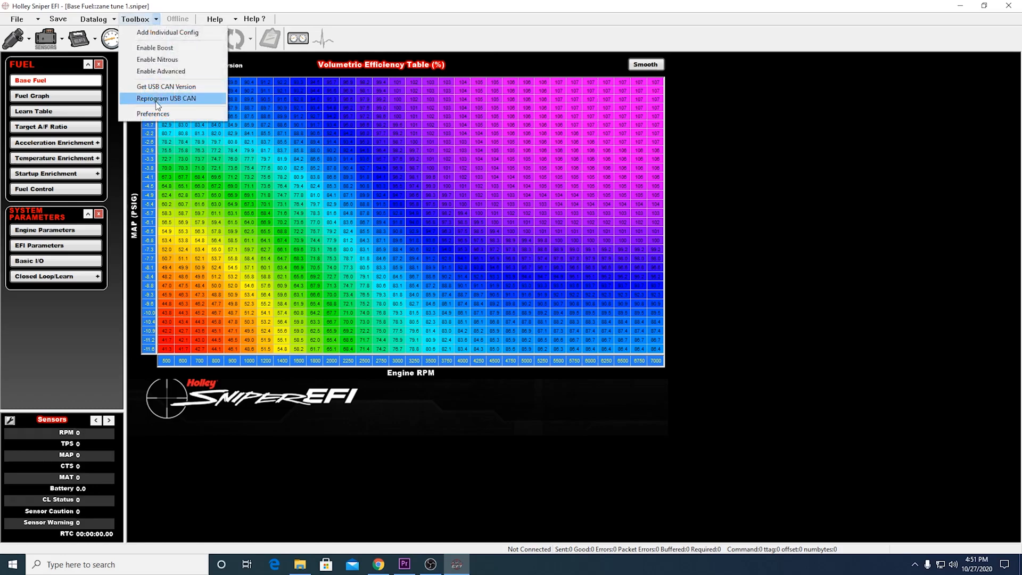
pyautogui.moveTo(150, 21)
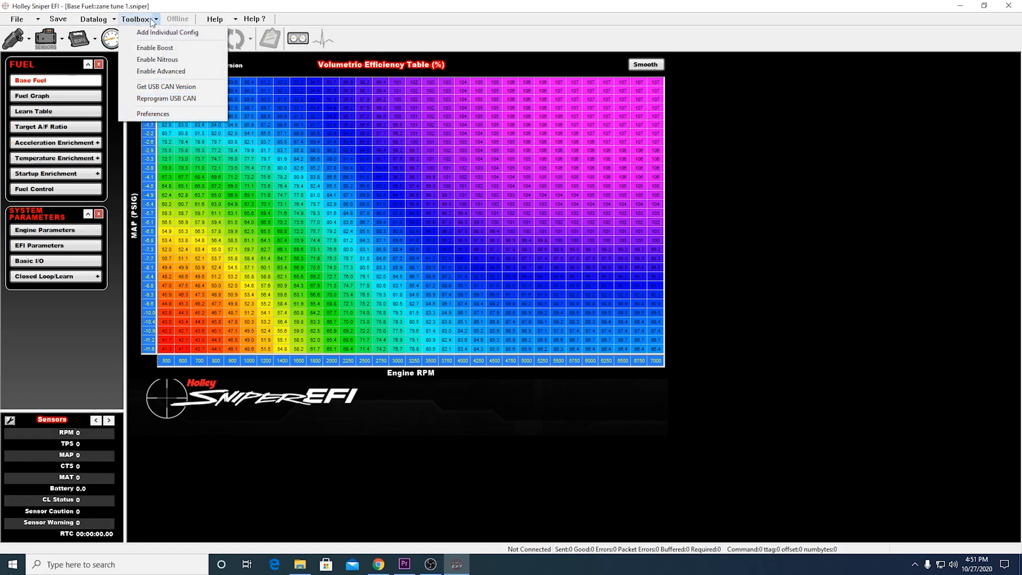
# In Preferences, confirm Display MAP as PSIG is checked and accept with OK
pyautogui.click(152, 114)
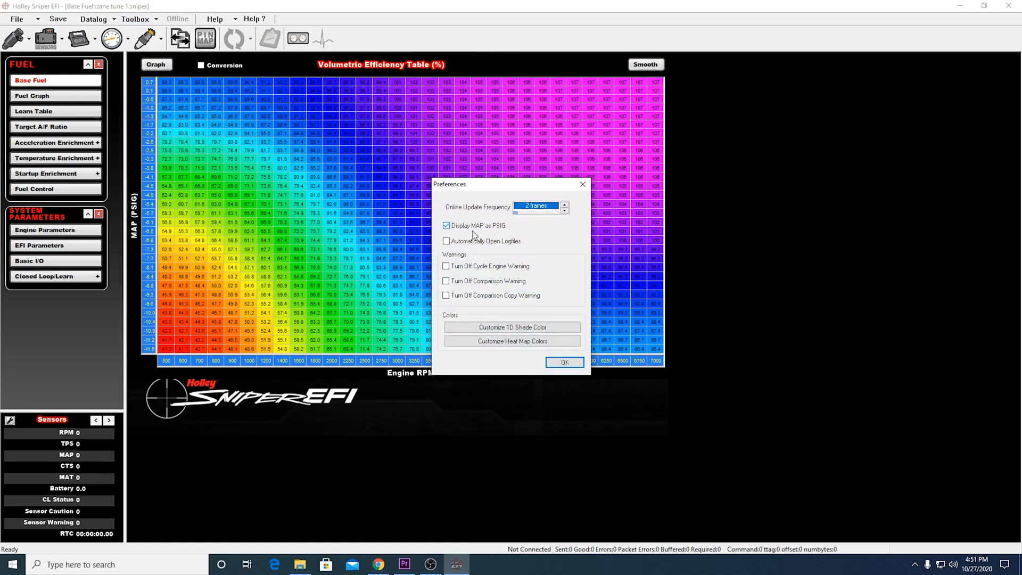
pyautogui.moveTo(530, 236)
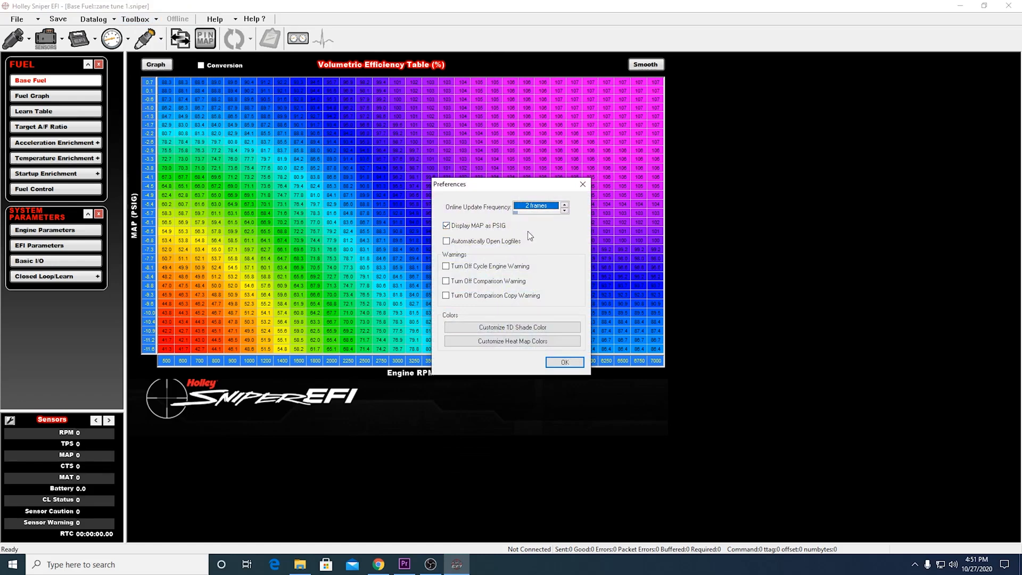
pyautogui.moveTo(448, 184); pyautogui.dragTo(531, 168)
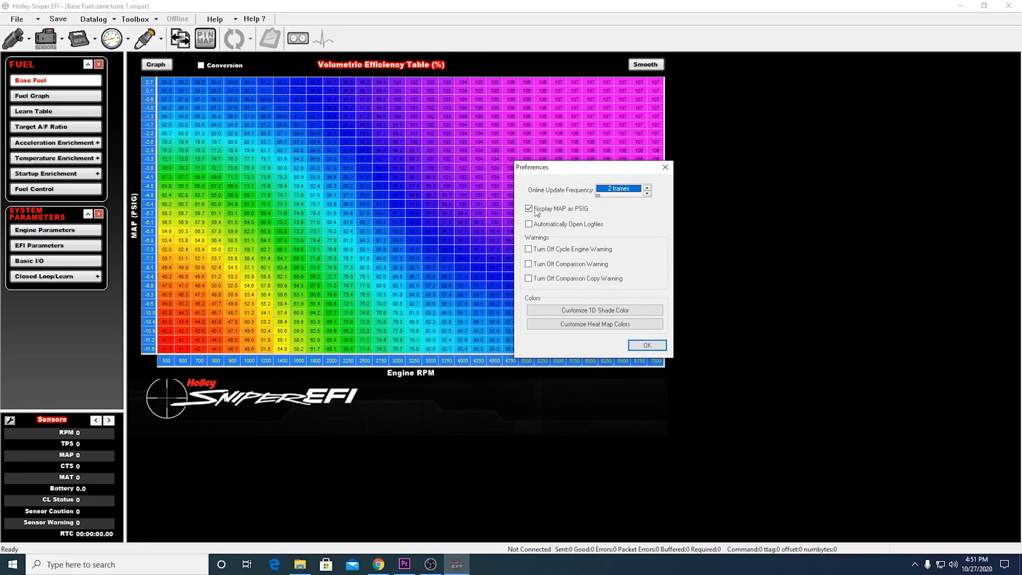
pyautogui.click(529, 207)
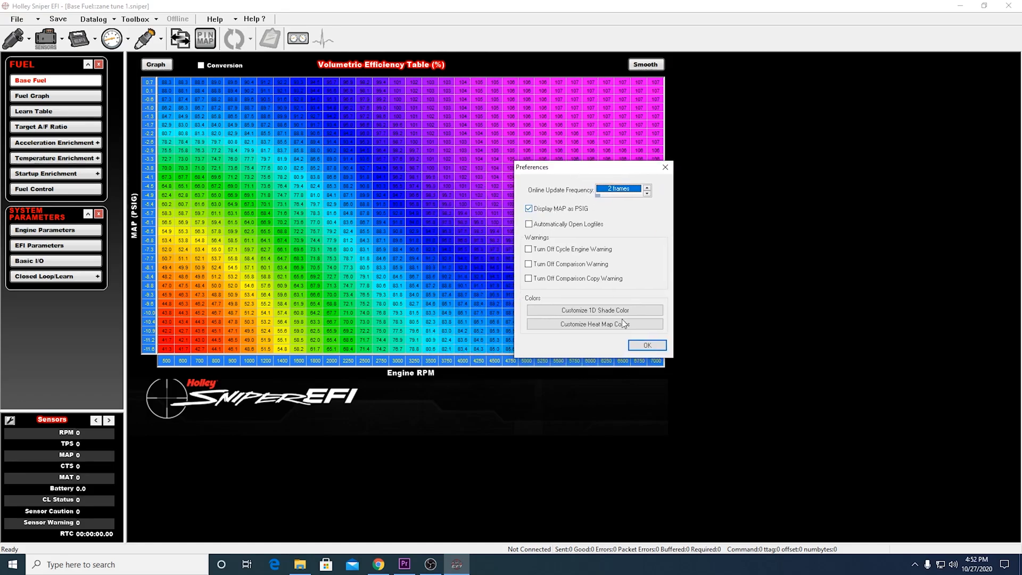
pyautogui.click(645, 345)
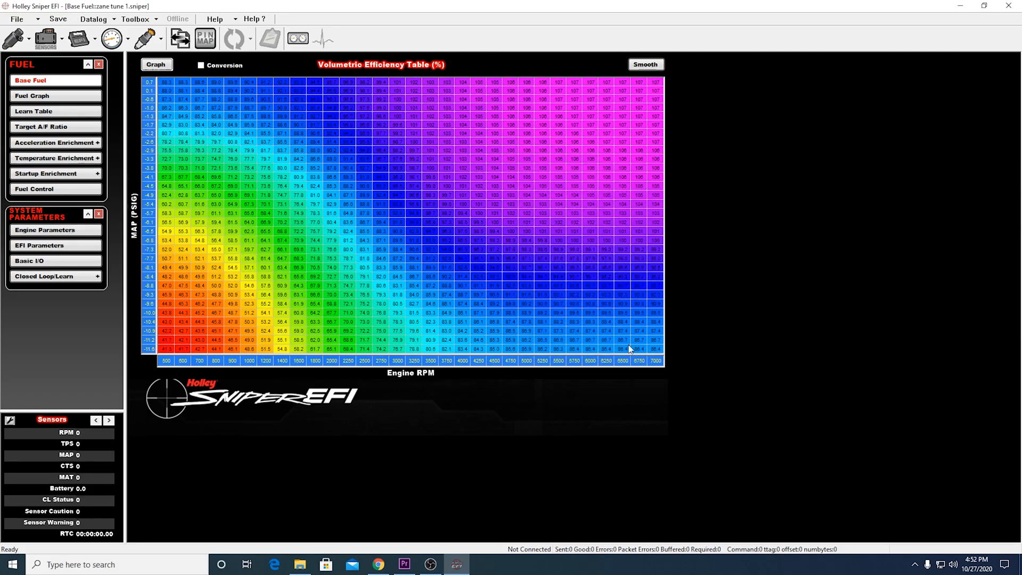
pyautogui.moveTo(187, 155)
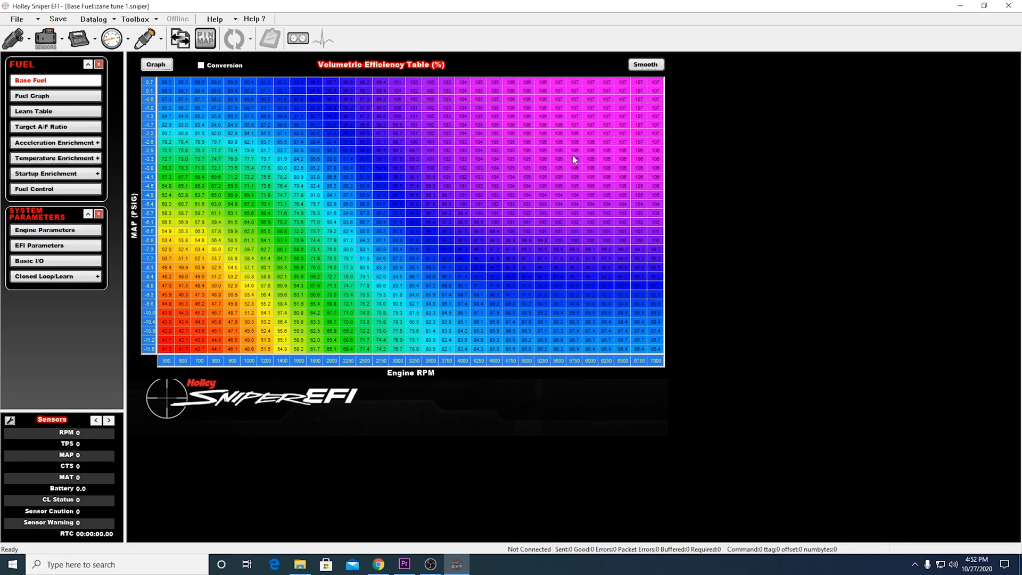
pyautogui.click(33, 111)
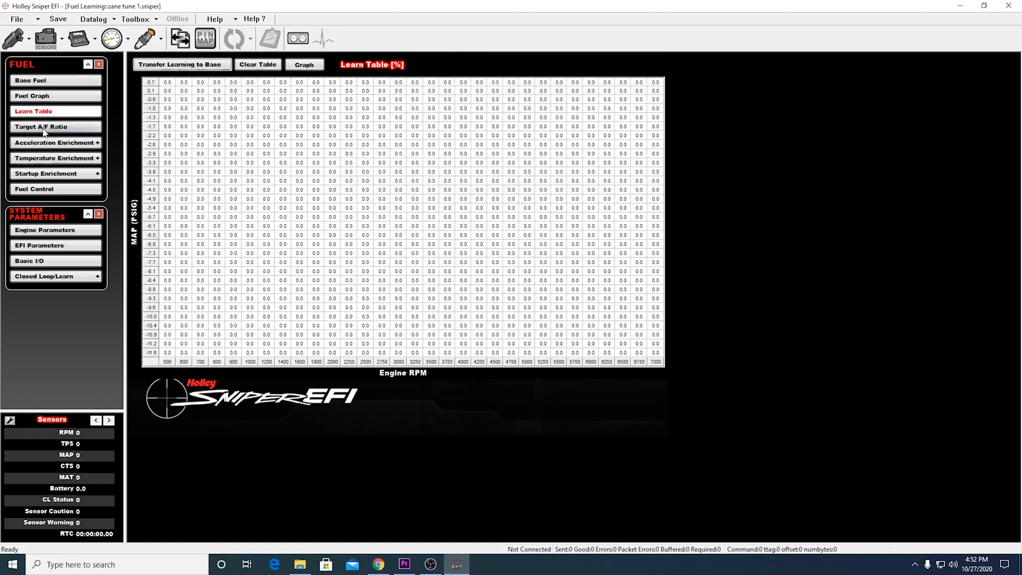
pyautogui.click(55, 158)
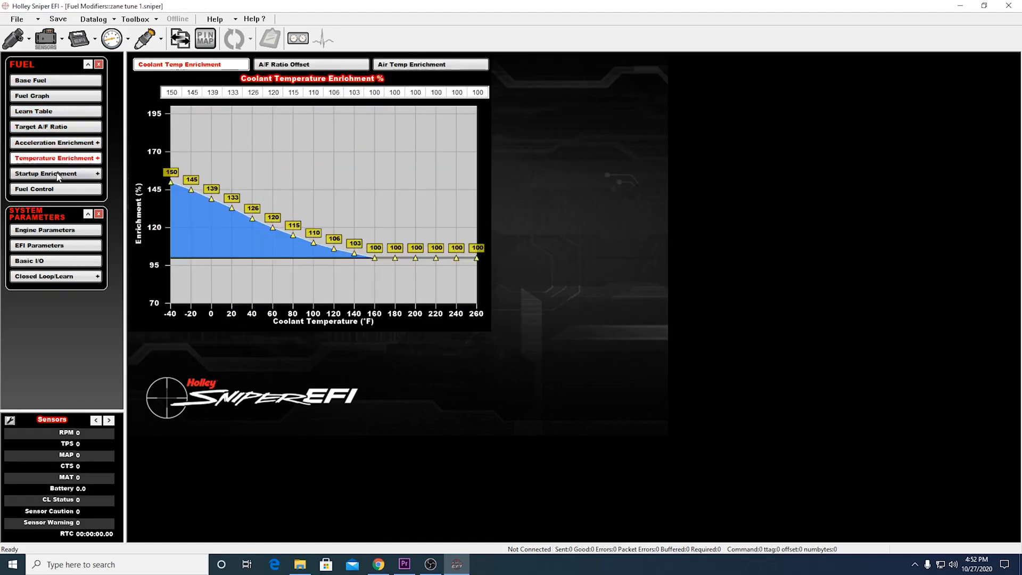
pyautogui.click(34, 188)
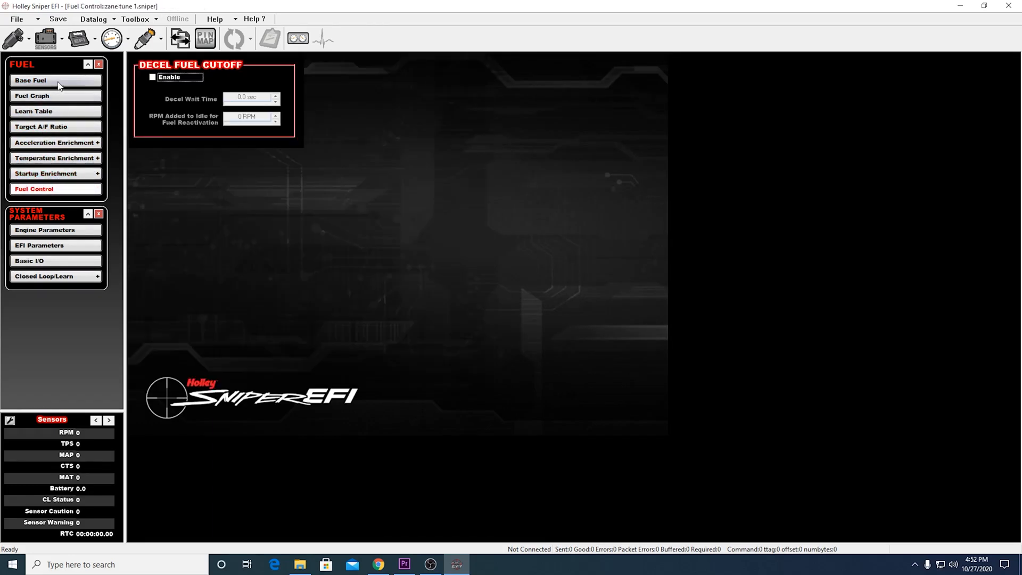
pyautogui.click(30, 80)
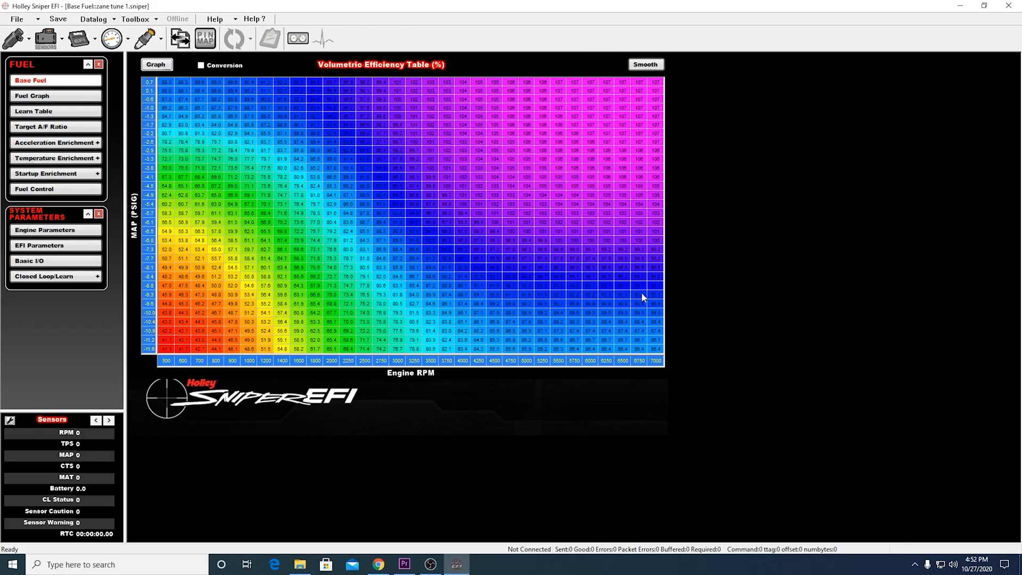
pyautogui.moveTo(777, 286)
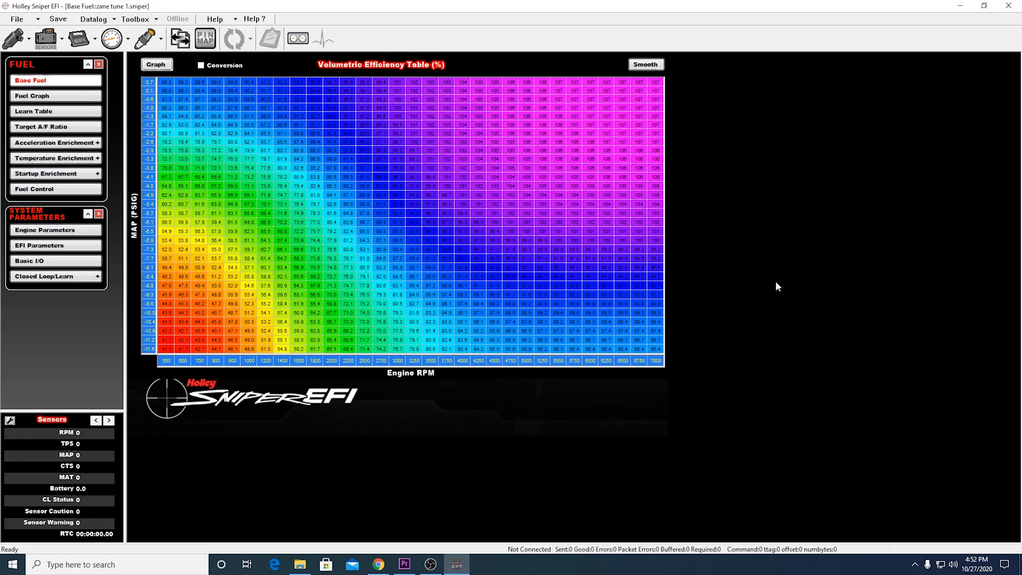